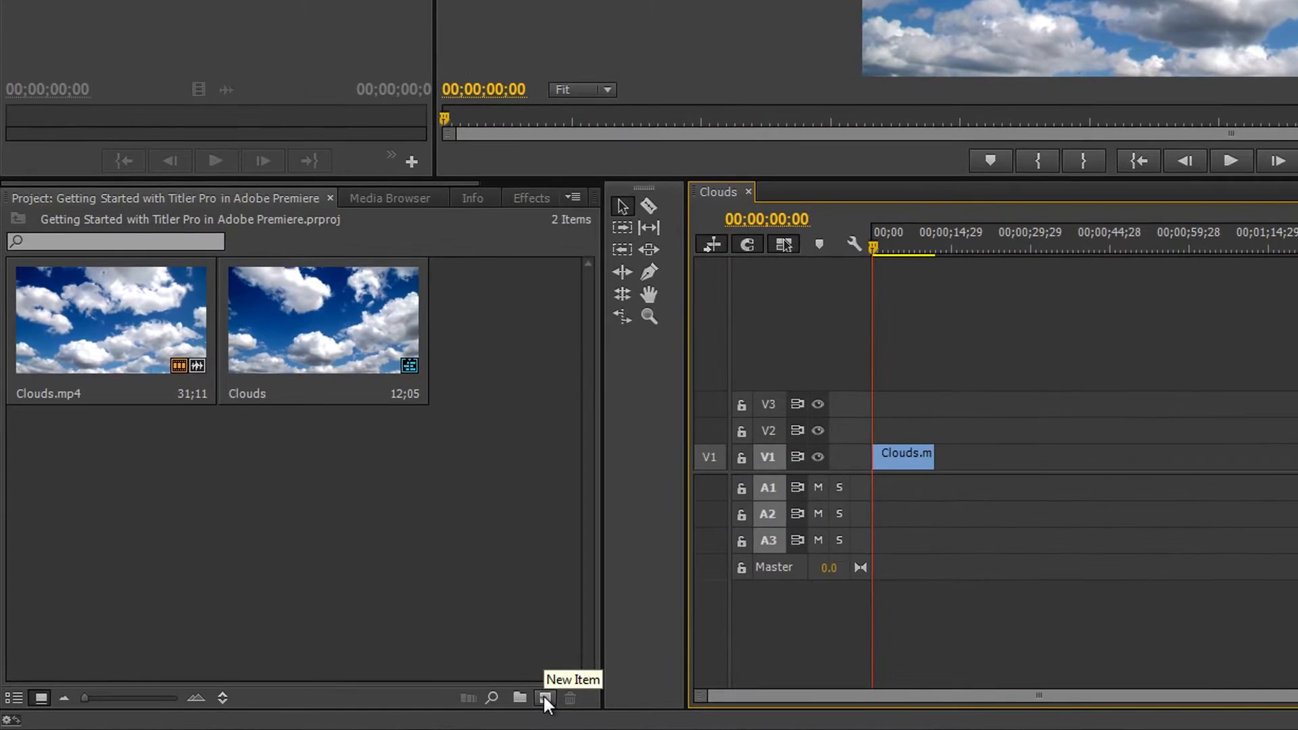
# Add a NewBlue Titler Pro item to the project at 1920x1080 / 23.976fps
pyautogui.click(545, 698)
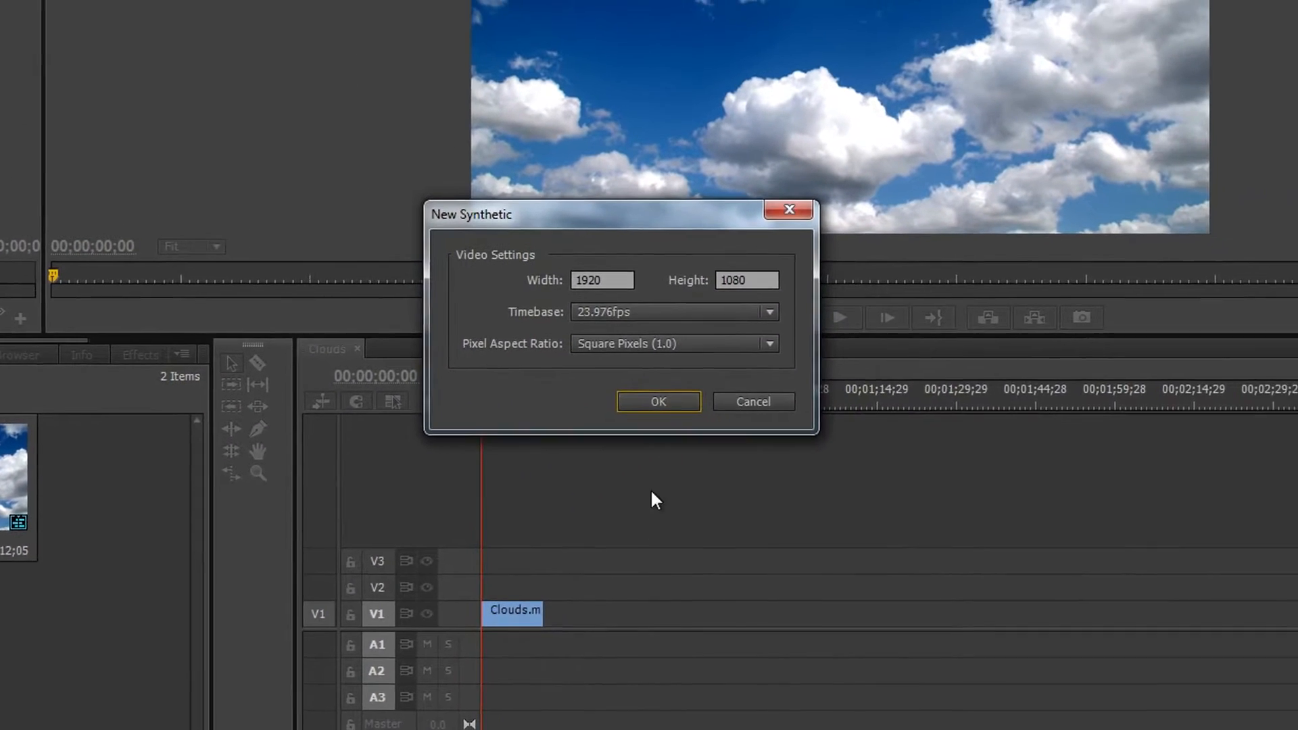
pyautogui.click(658, 401)
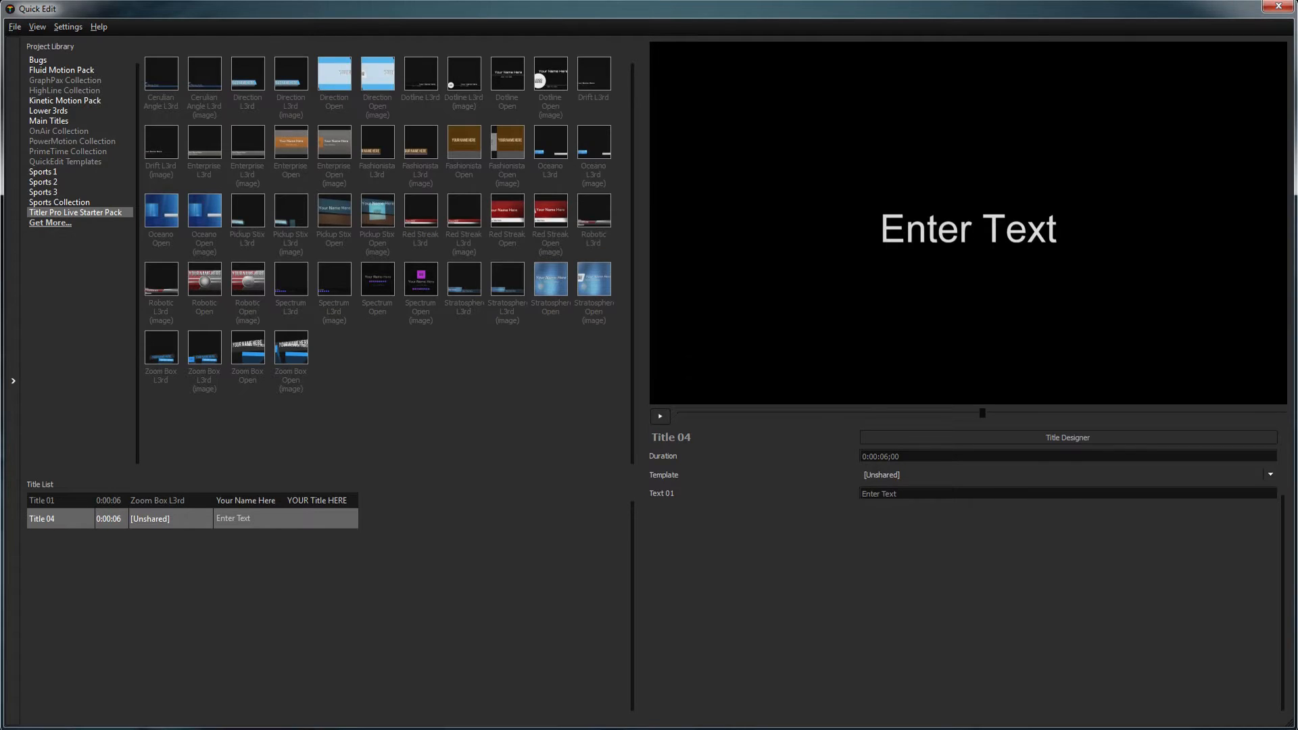
# Return from the full Title Designer to Quick Edit via Settings > Go to QuickEdit
pyautogui.click(1066, 437)
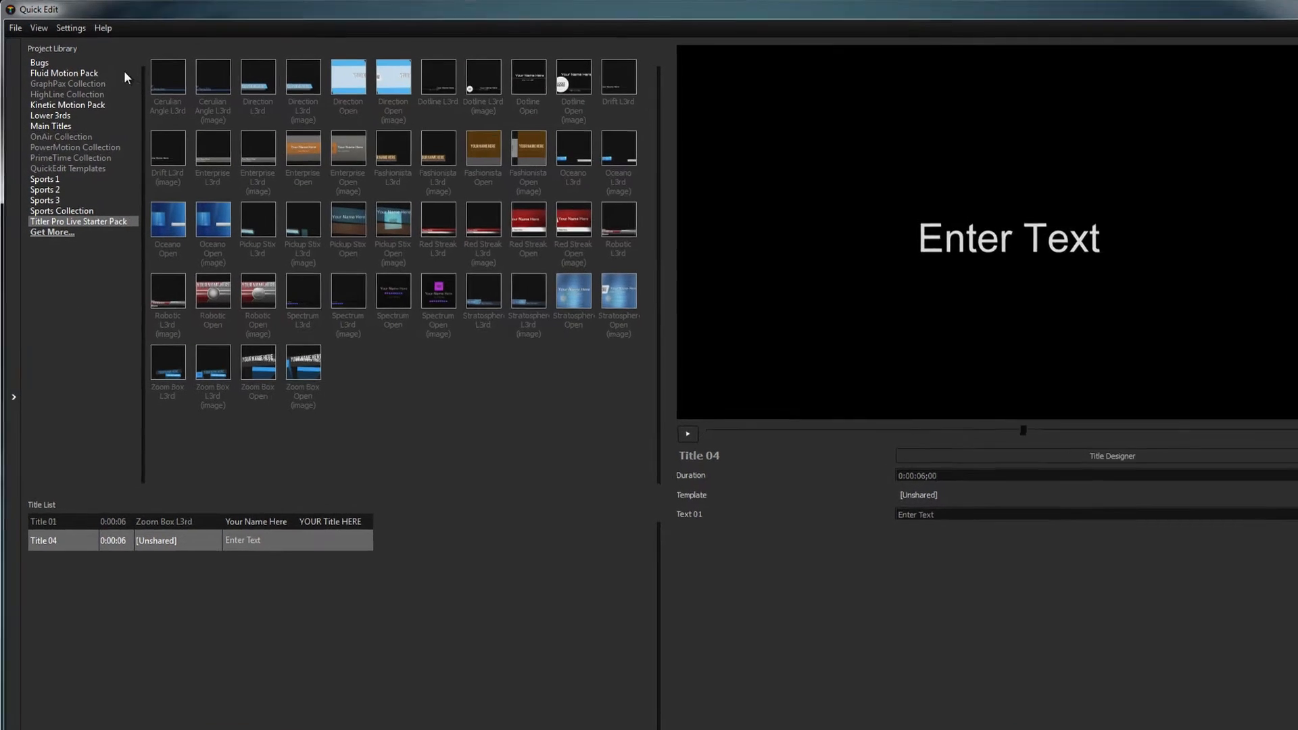
pyautogui.click(1112, 455)
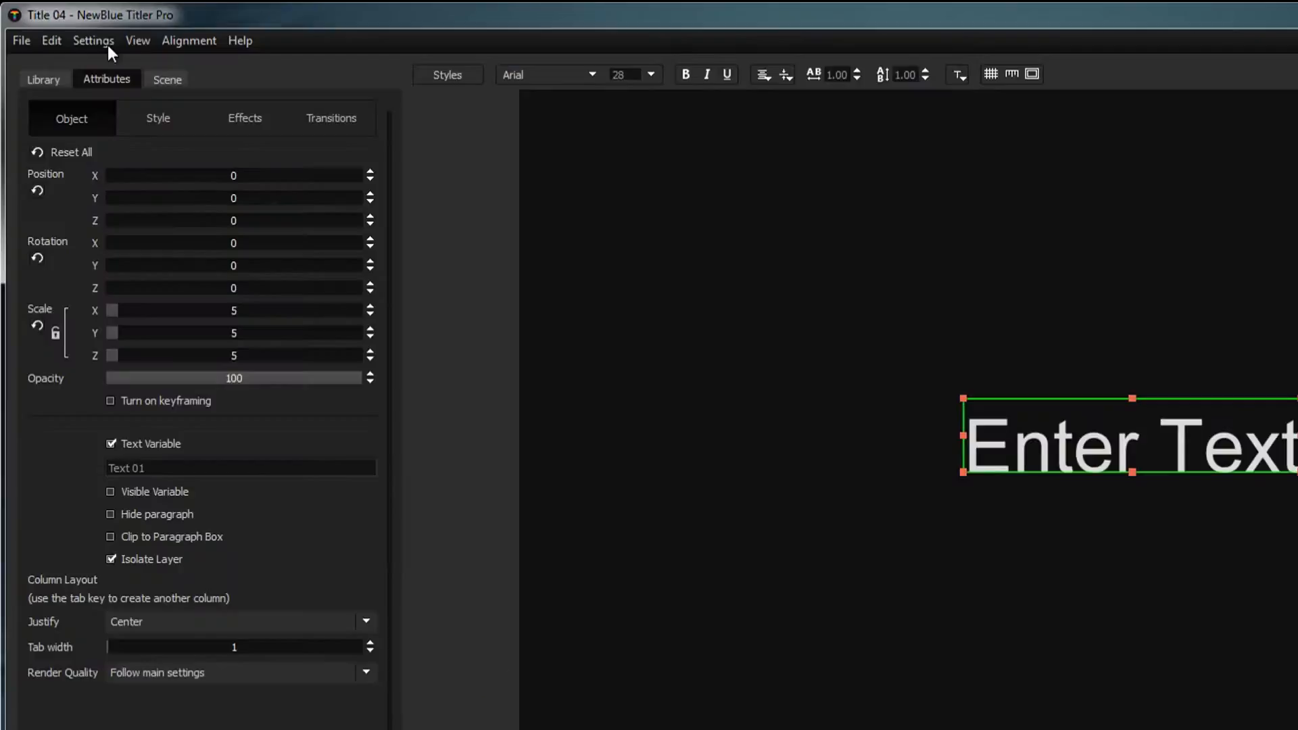
pyautogui.click(94, 39)
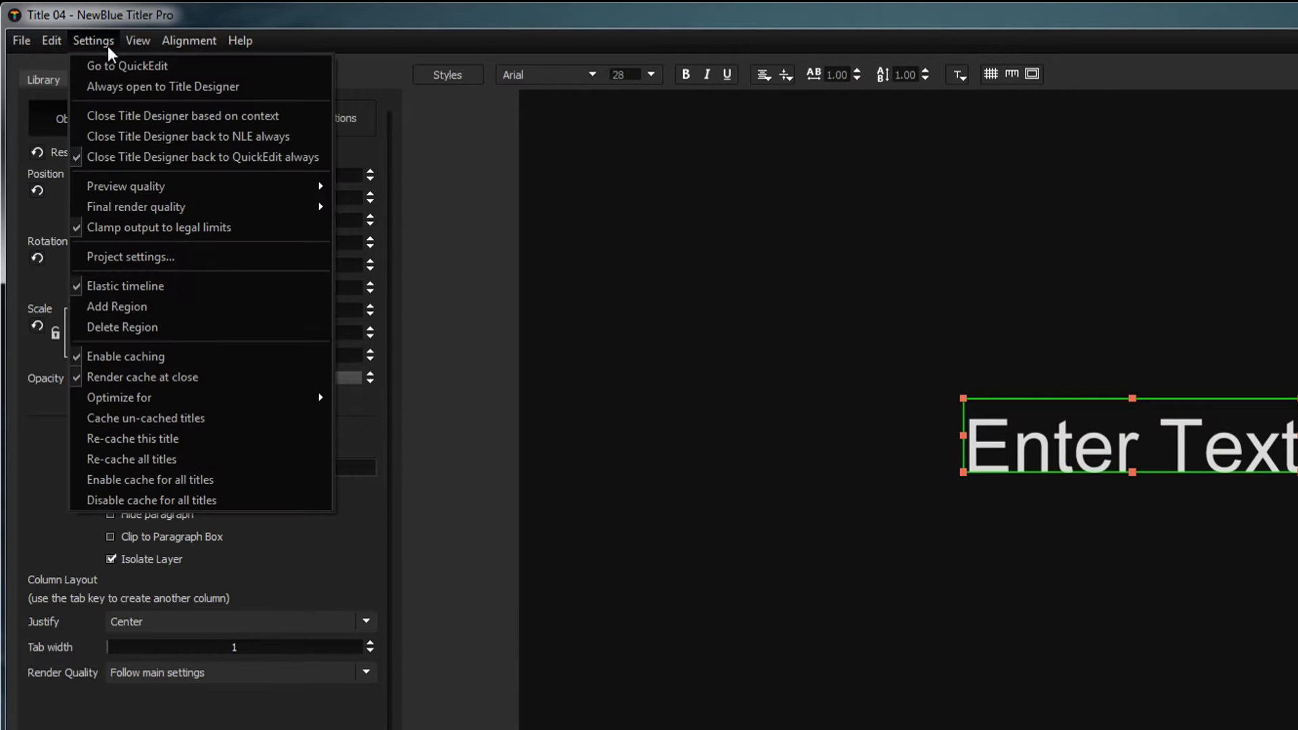
pyautogui.click(126, 66)
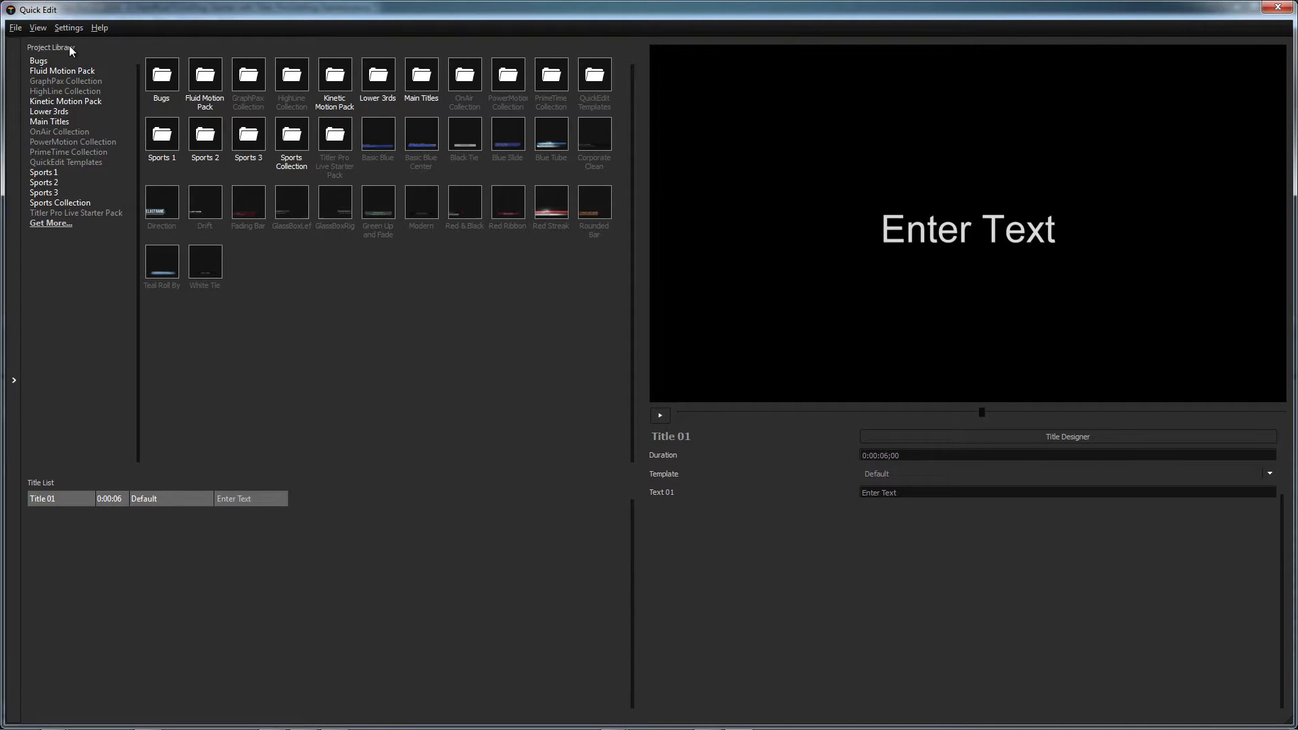
pyautogui.moveTo(1050, 80)
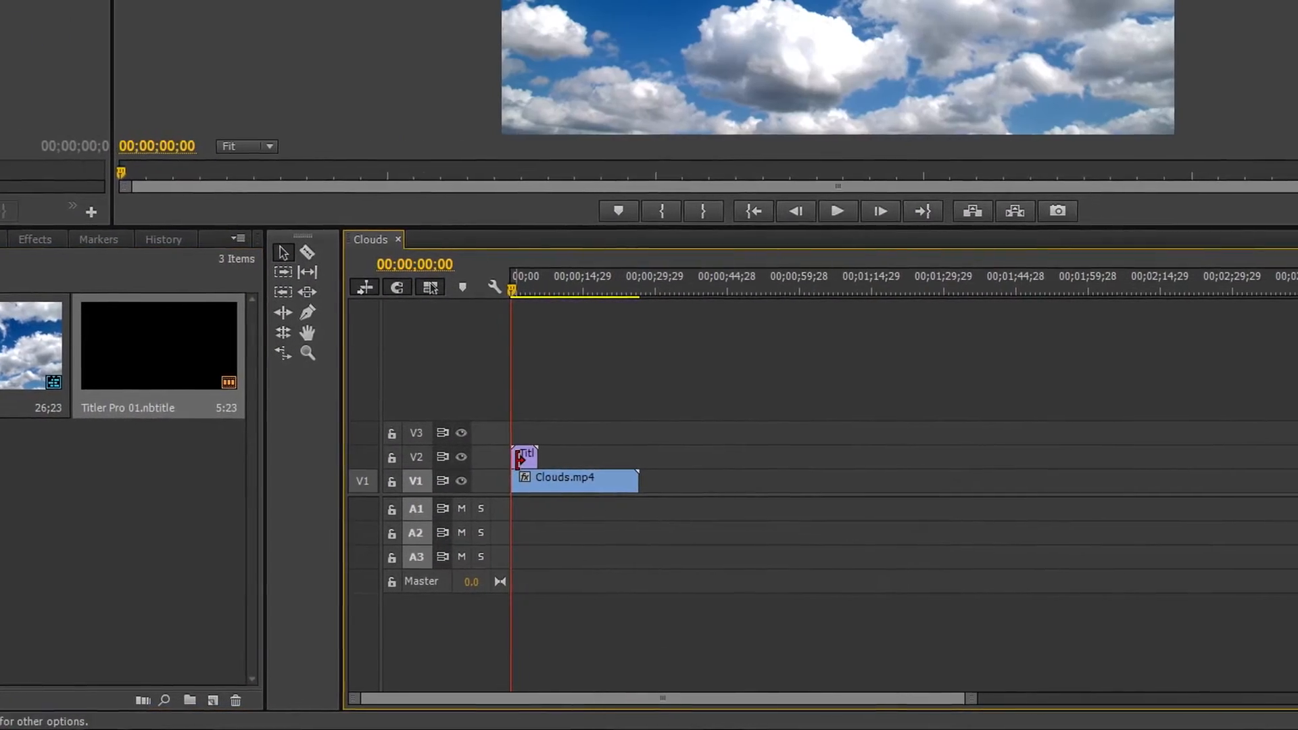
pyautogui.moveTo(526, 456)
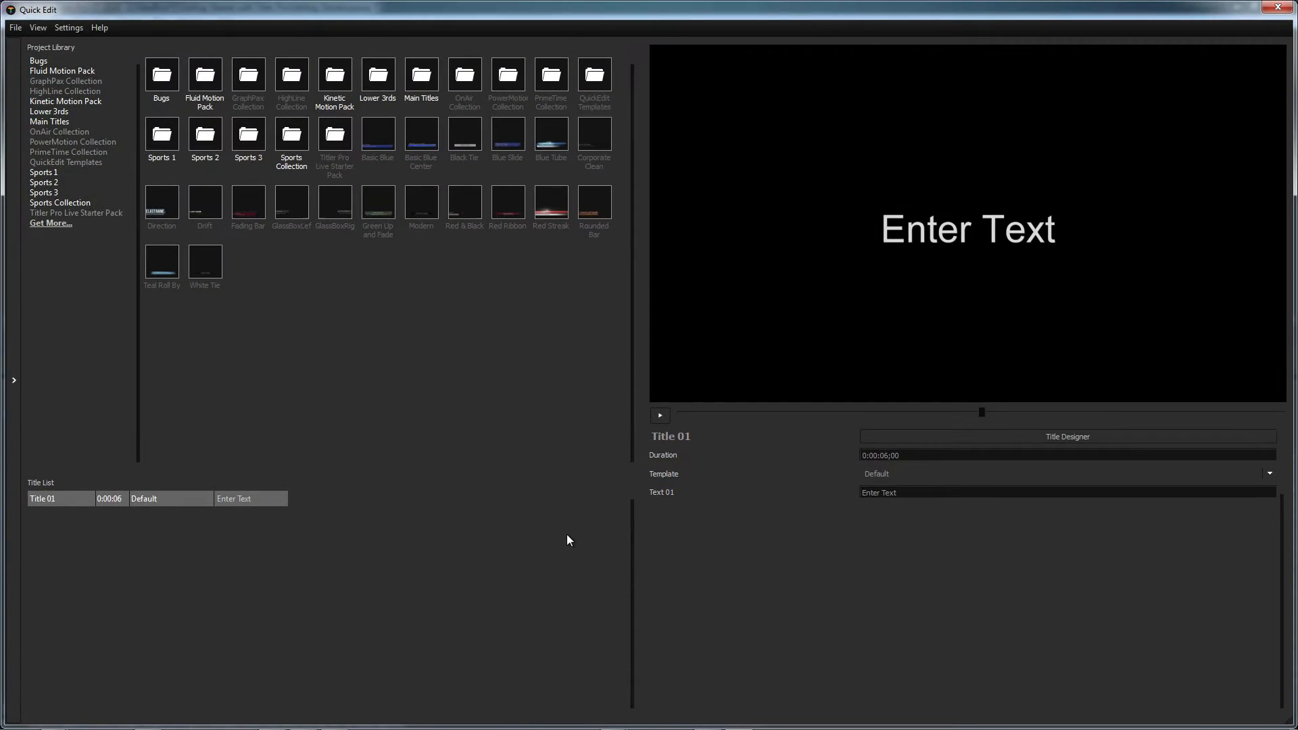
pyautogui.moveTo(58, 55)
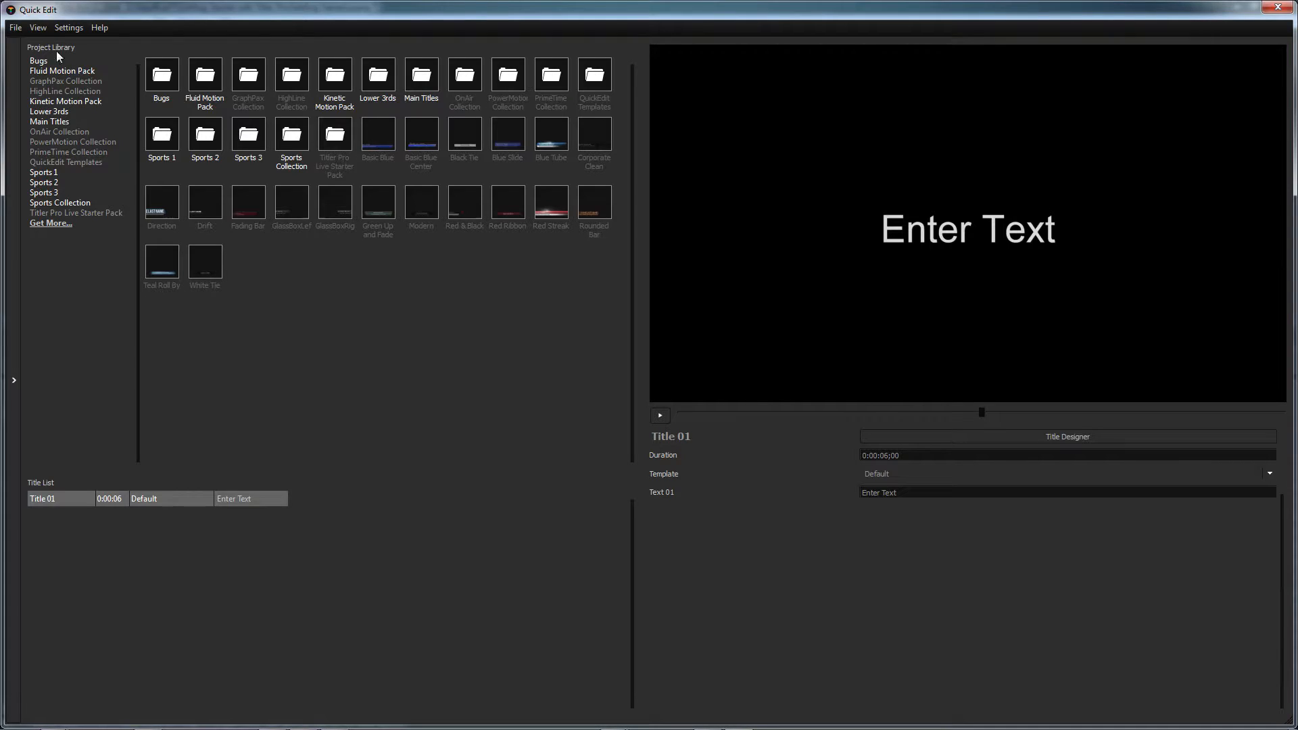
# Switch the preview to Video background so the clouds clip shows behind the title
pyautogui.click(38, 27)
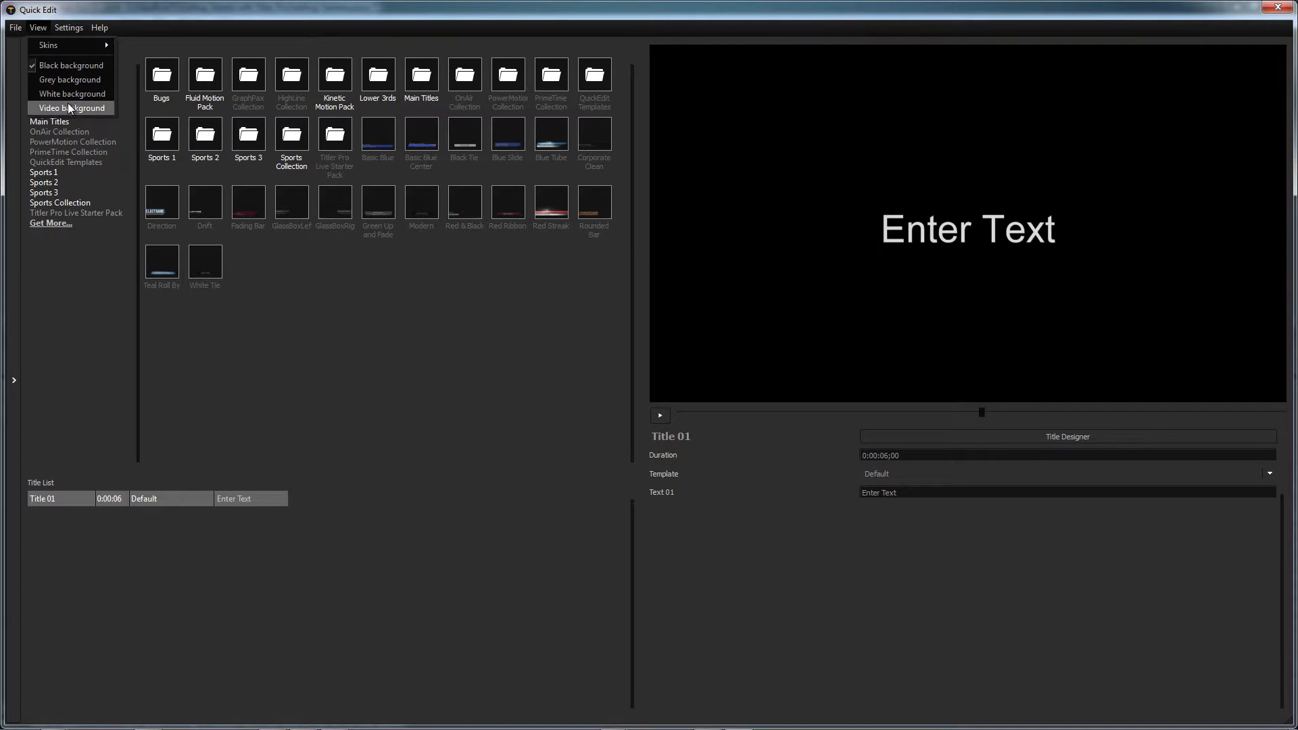
pyautogui.click(72, 108)
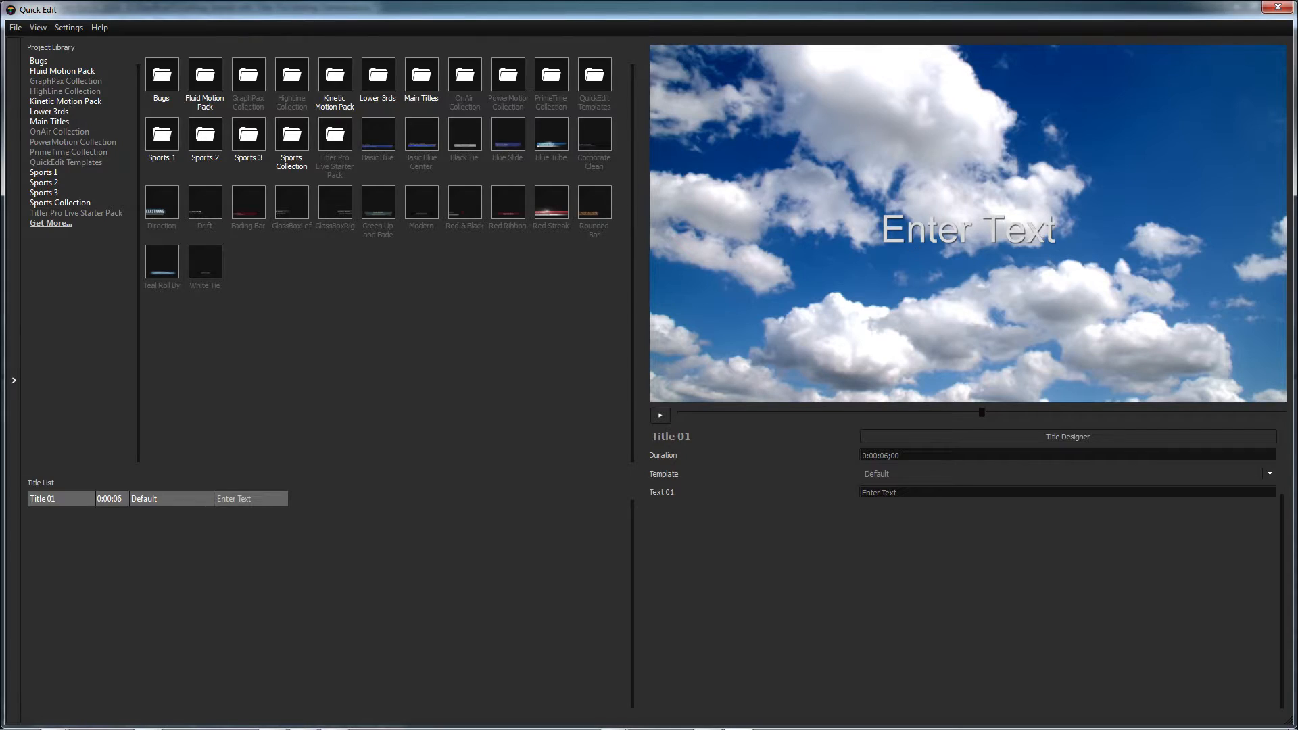
pyautogui.click(1067, 437)
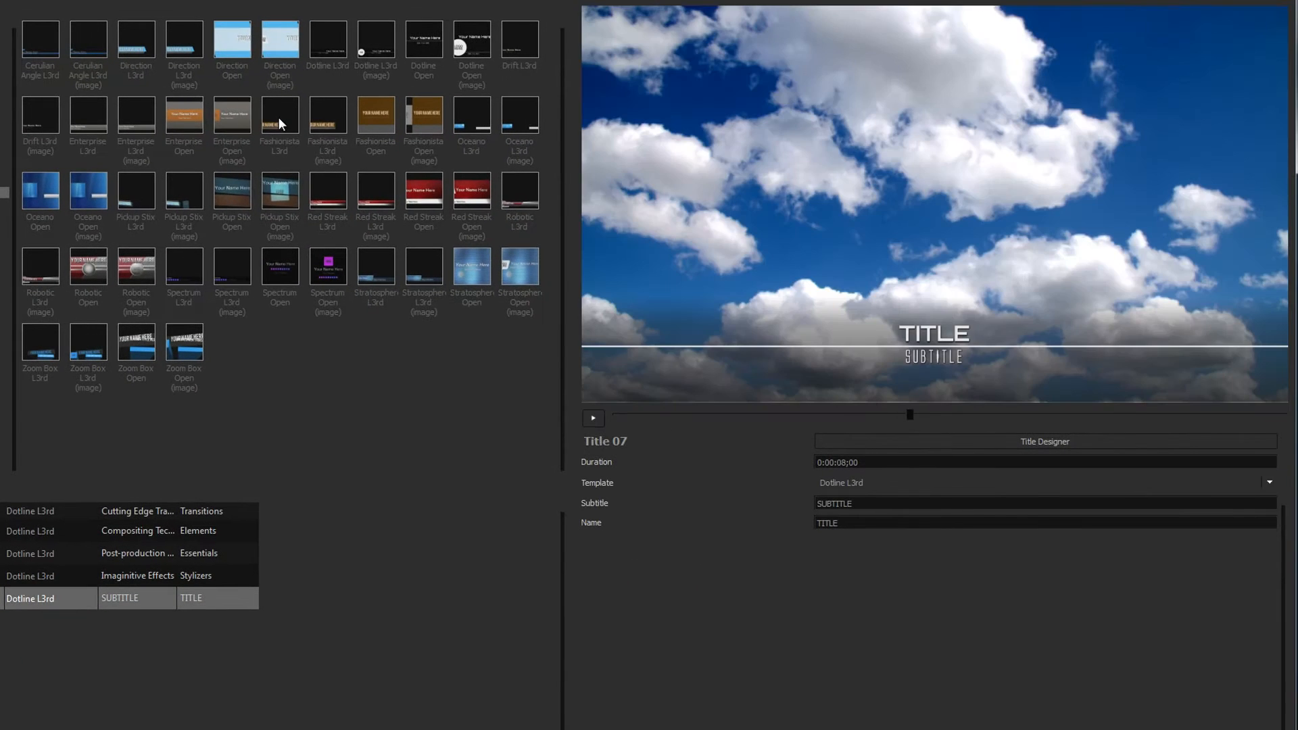
pyautogui.moveTo(277, 354)
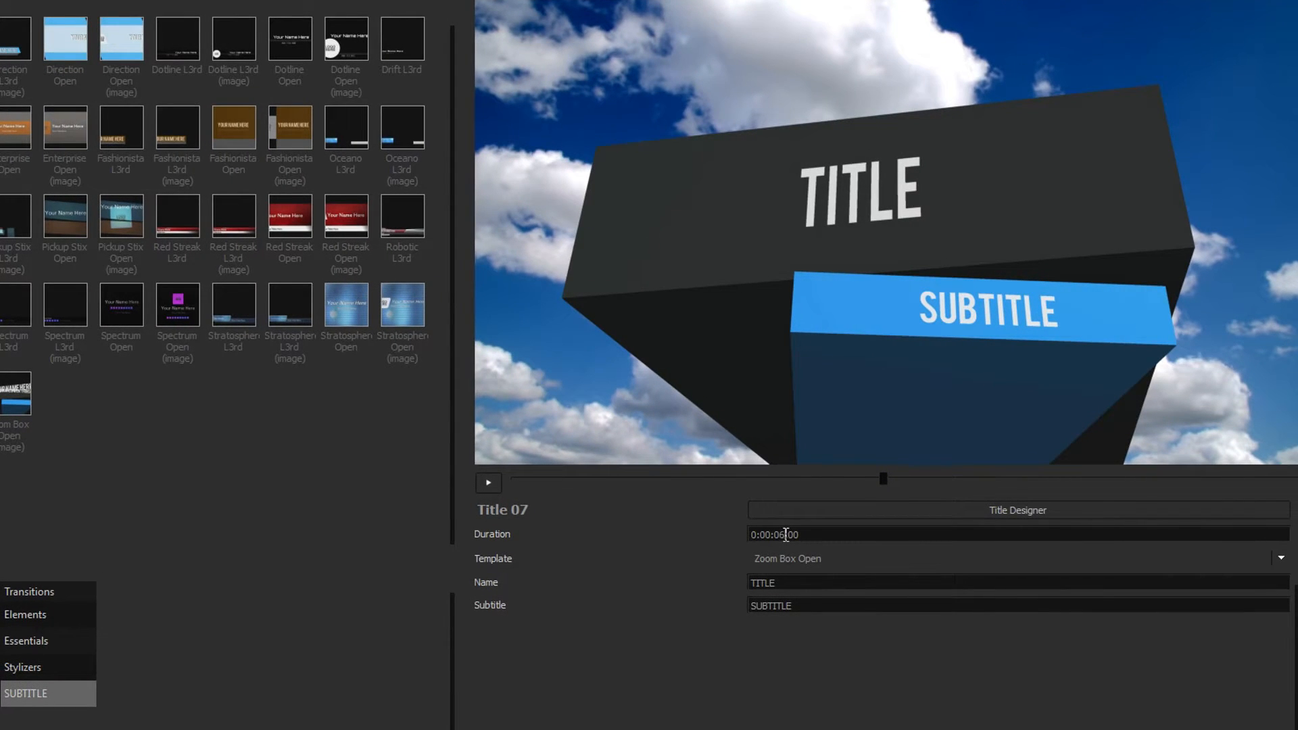
# Apply the Zoom Box L3rd template reading TITLER PRO / DYNAMIC 3D TITLES and play it back
pyautogui.click(1279, 558)
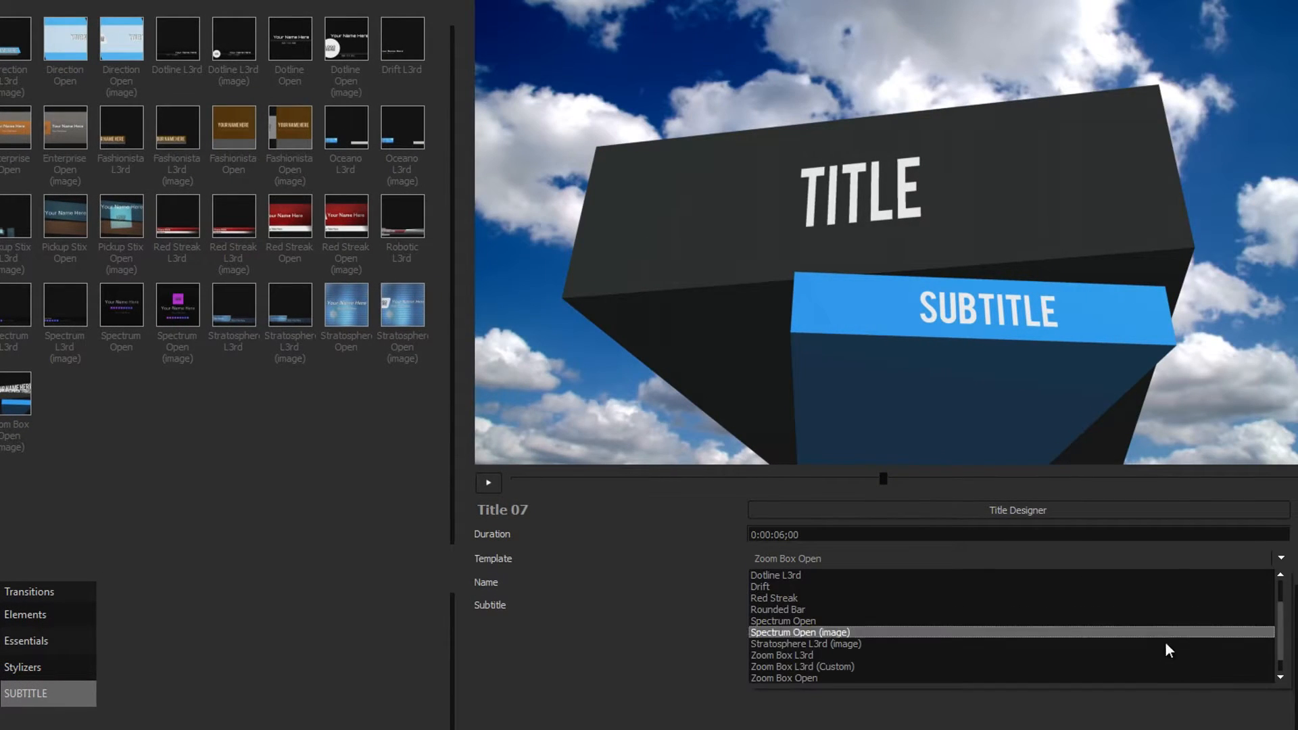
pyautogui.click(802, 666)
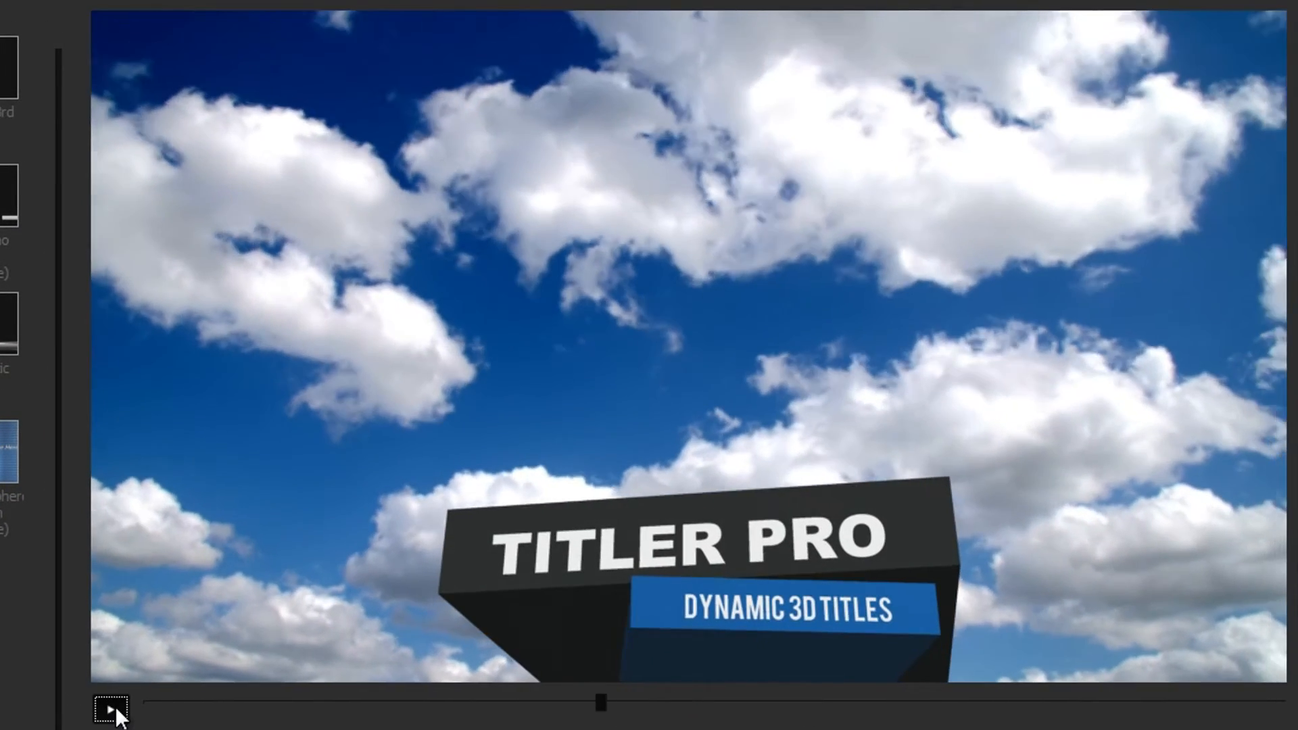
pyautogui.click(110, 709)
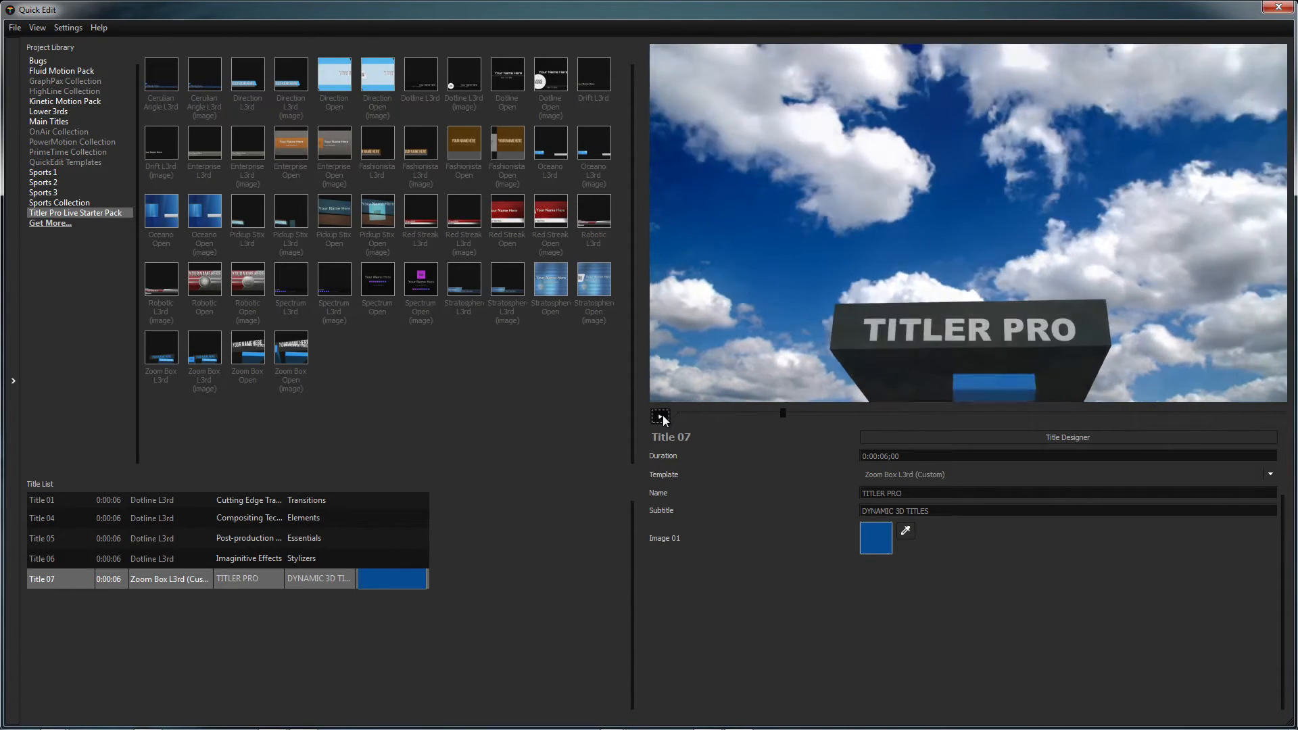
# Replay the preview, then bring Title 07 into the full Title Designer
pyautogui.click(67, 27)
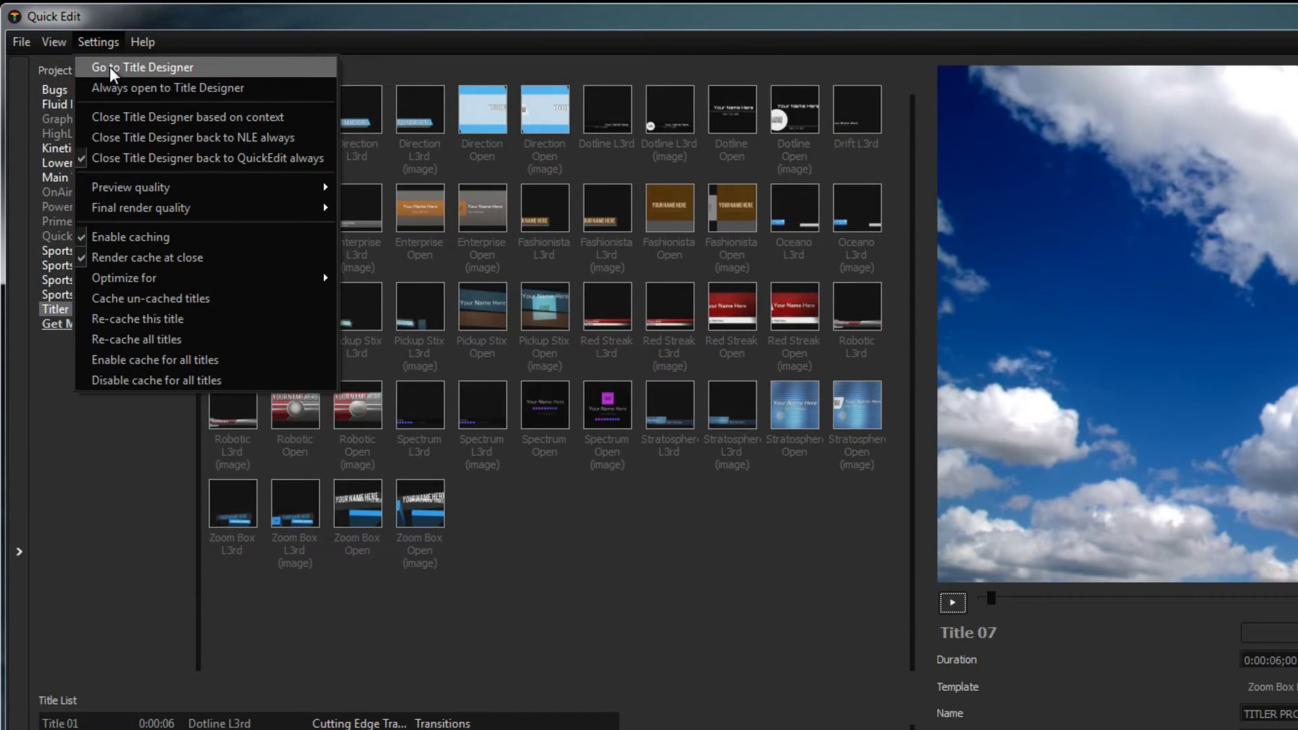
pyautogui.click(140, 68)
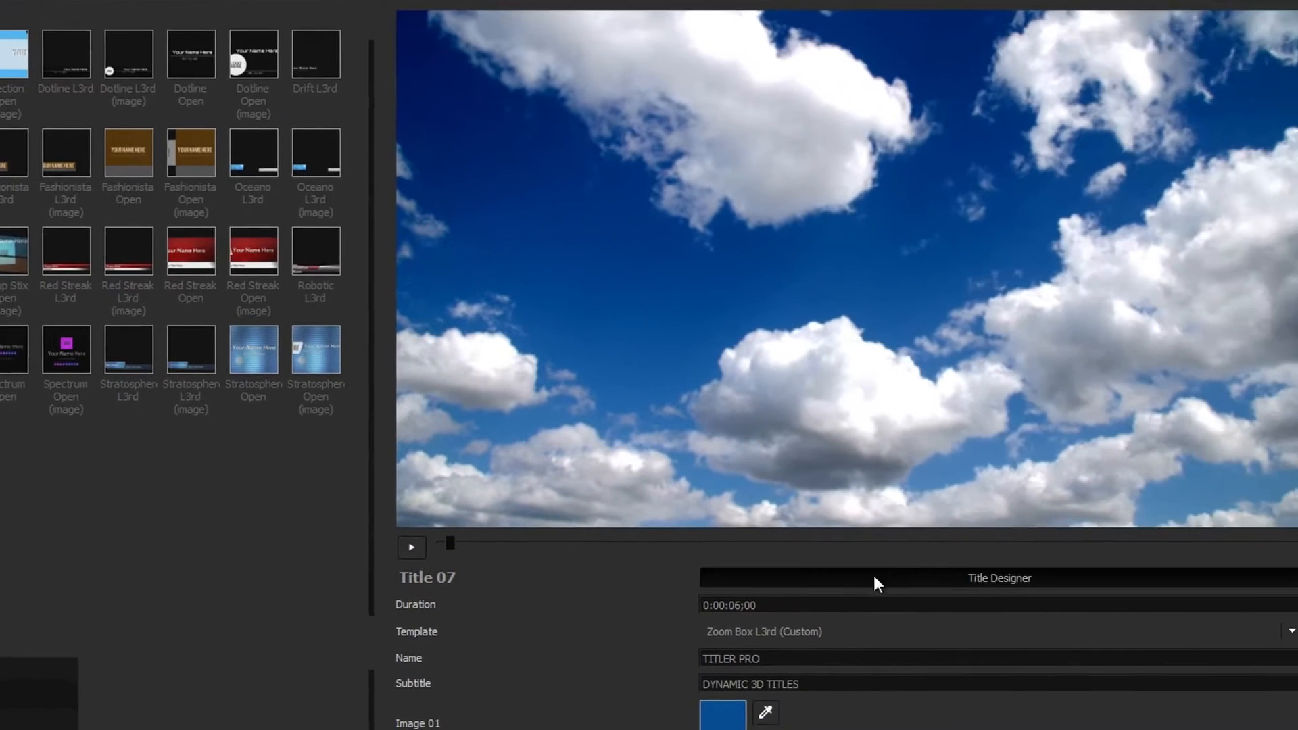
pyautogui.click(998, 577)
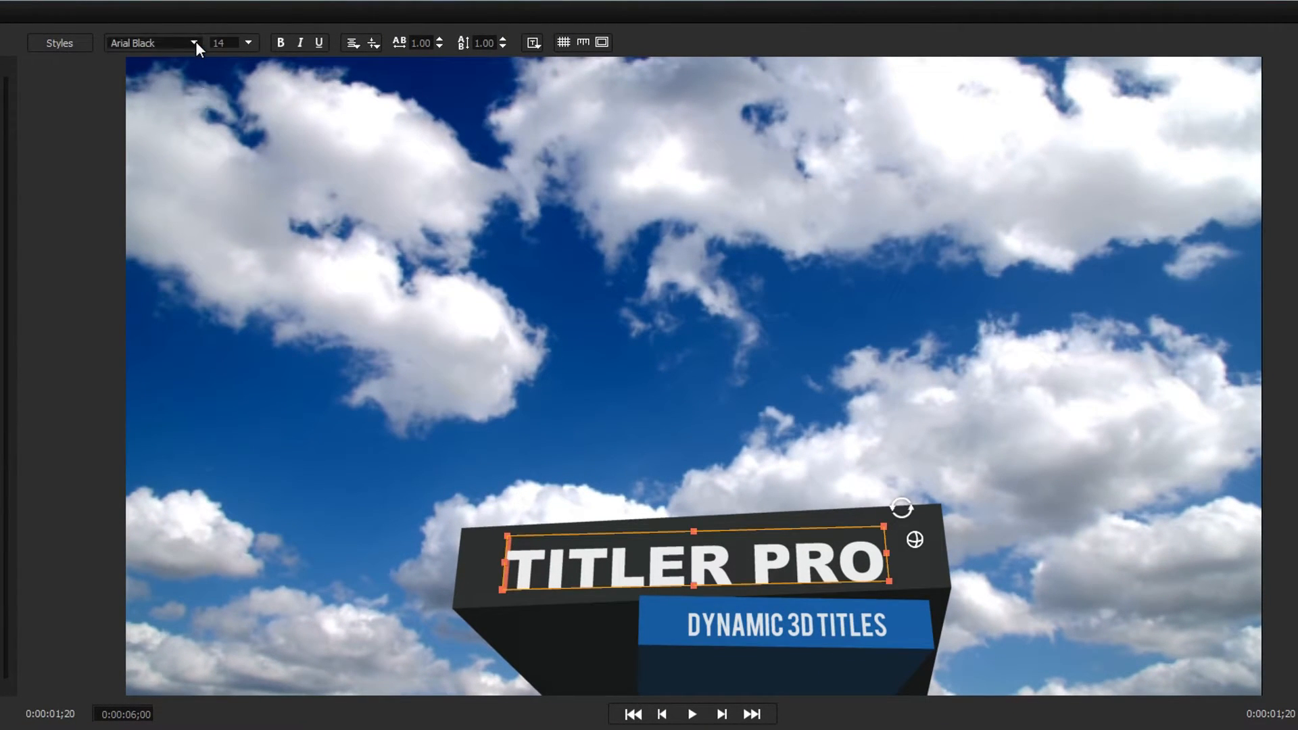
# Set TITLER PRO in Bebas with tracking 1.05 and leading 1.10
pyautogui.click(153, 42)
pyautogui.write('Bebas')
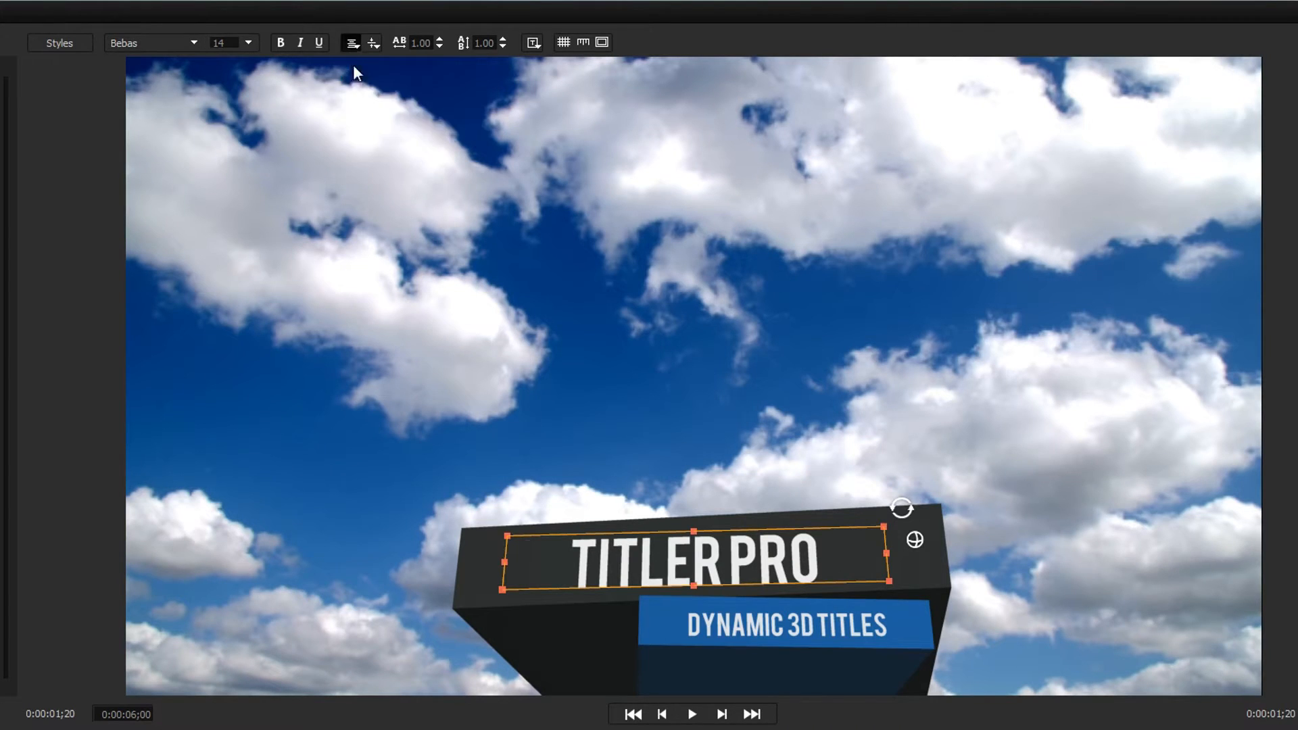
pyautogui.click(441, 39)
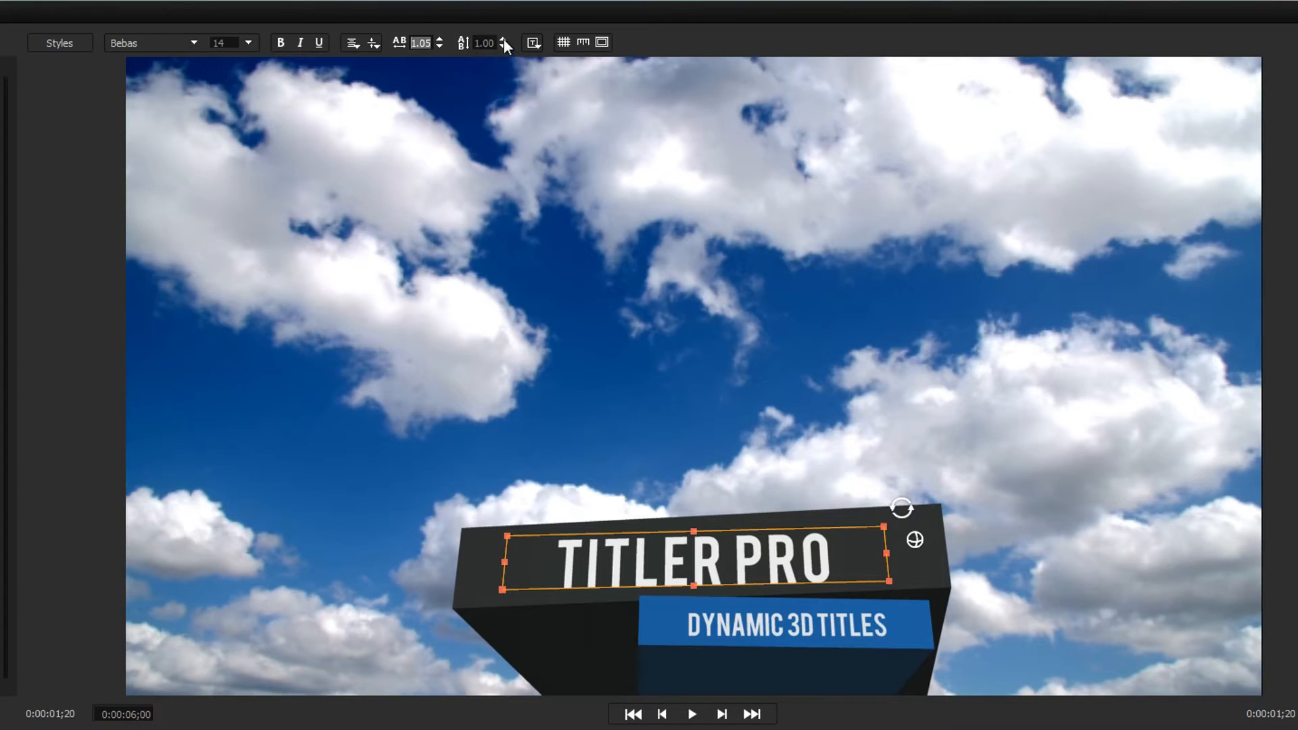
pyautogui.click(503, 40)
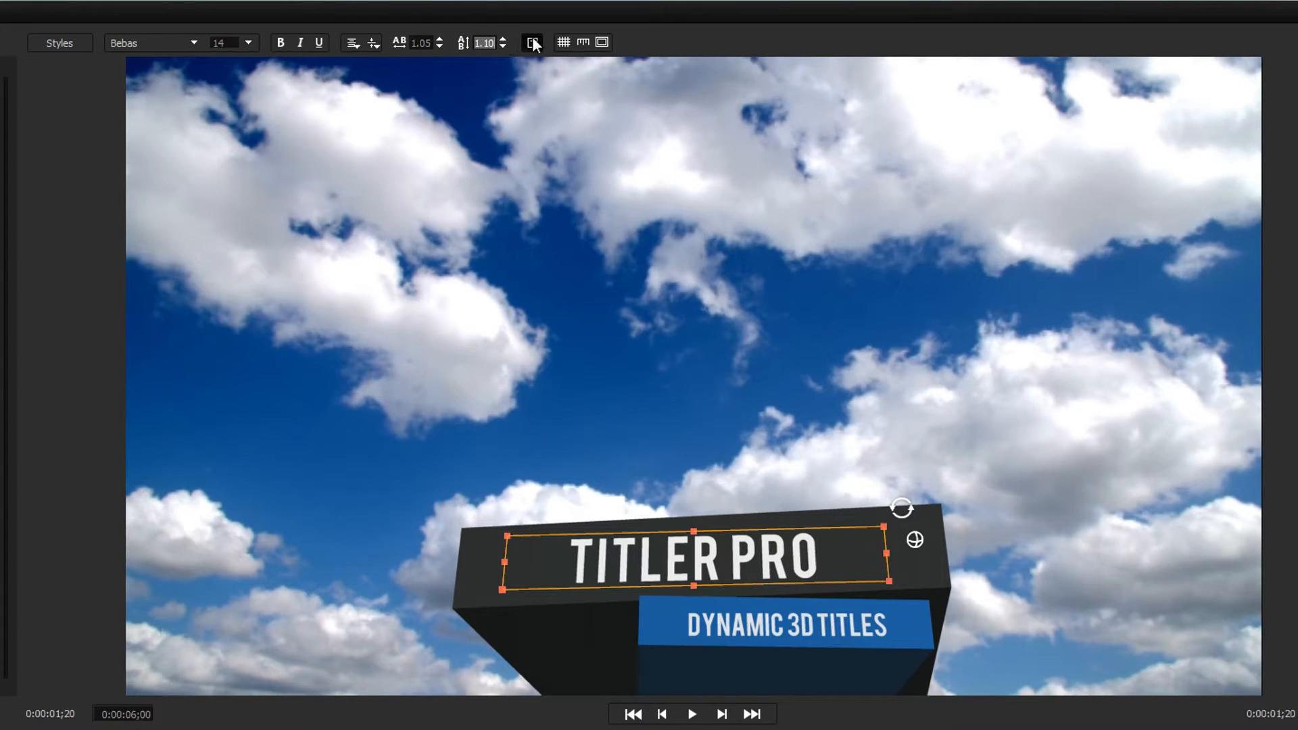
pyautogui.moveTo(533, 41)
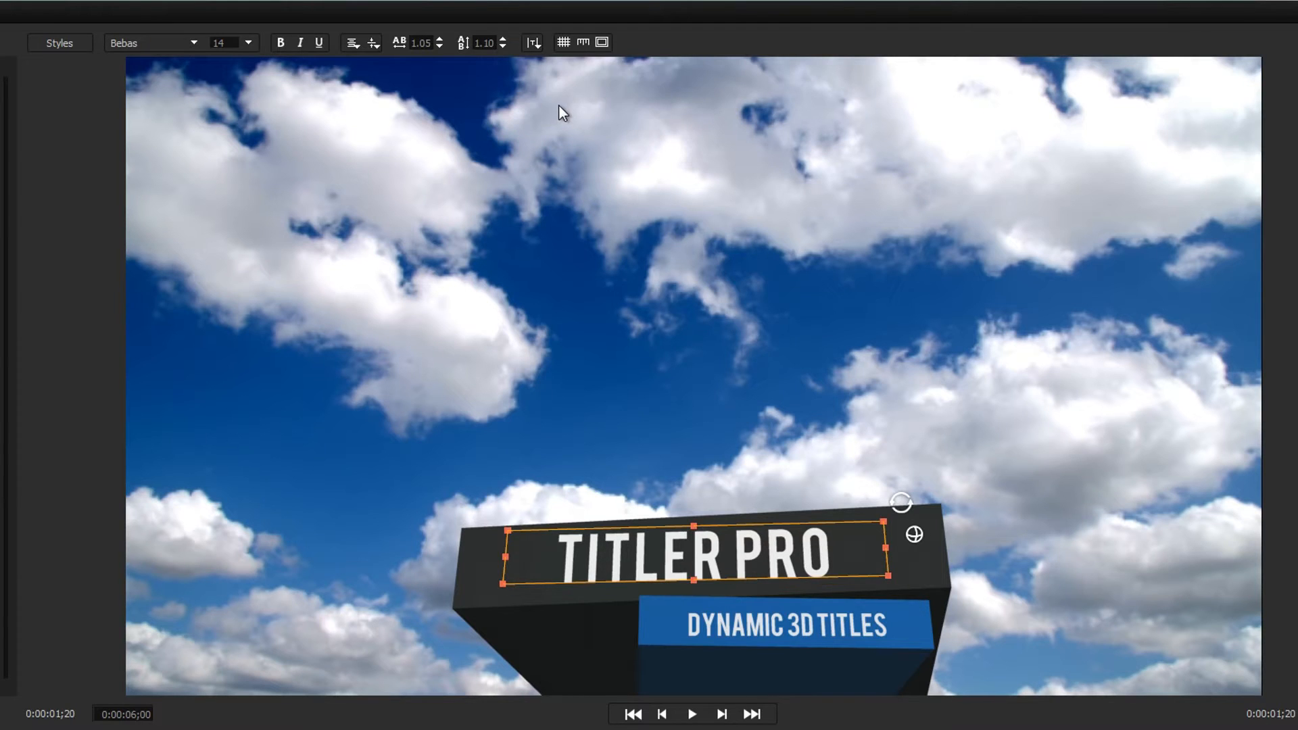
pyautogui.click(564, 42)
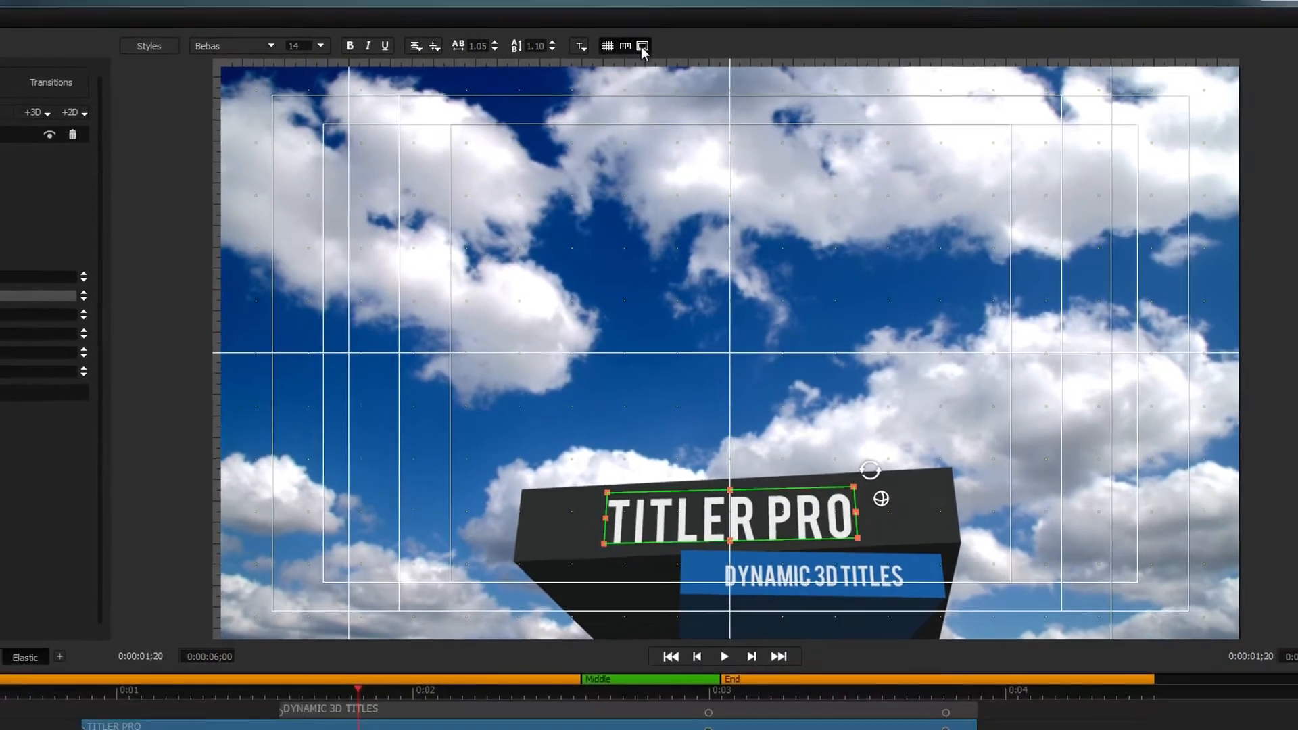
# Hide the 16:9 margin guides from the View overlay options
pyautogui.click(95, 27)
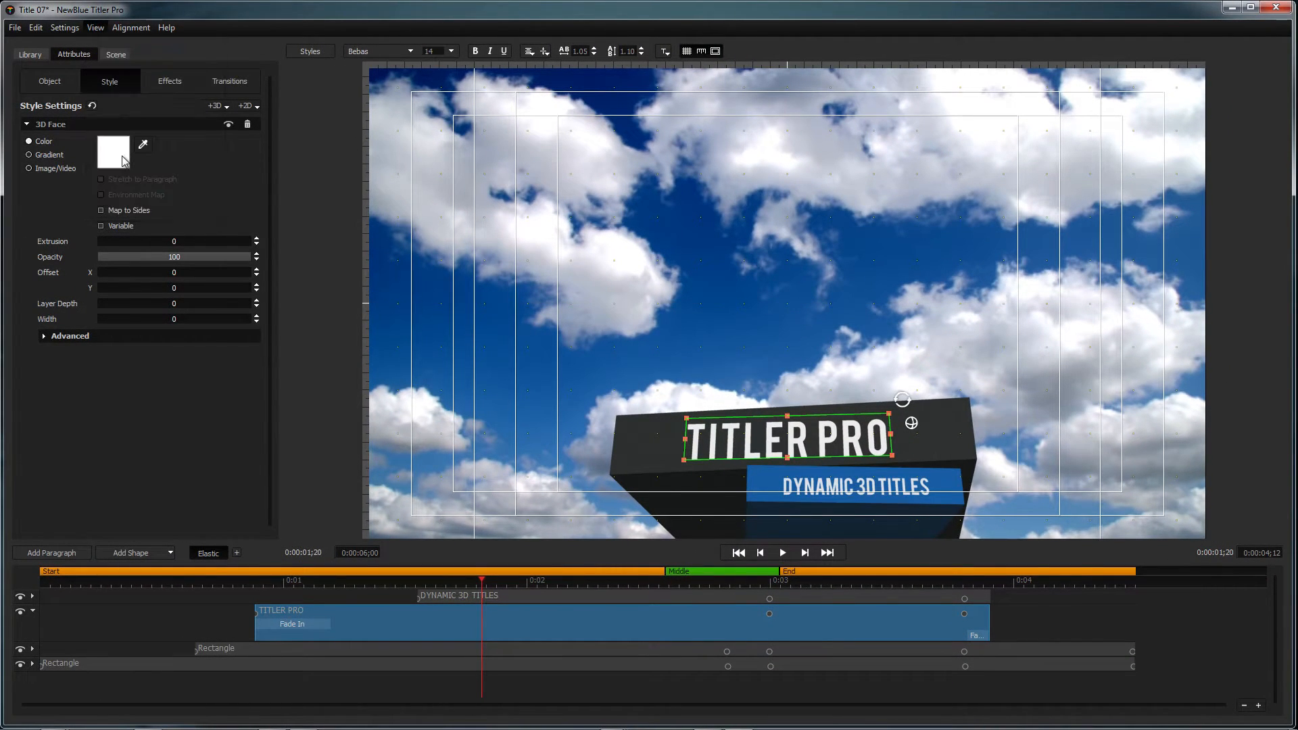
pyautogui.click(95, 27)
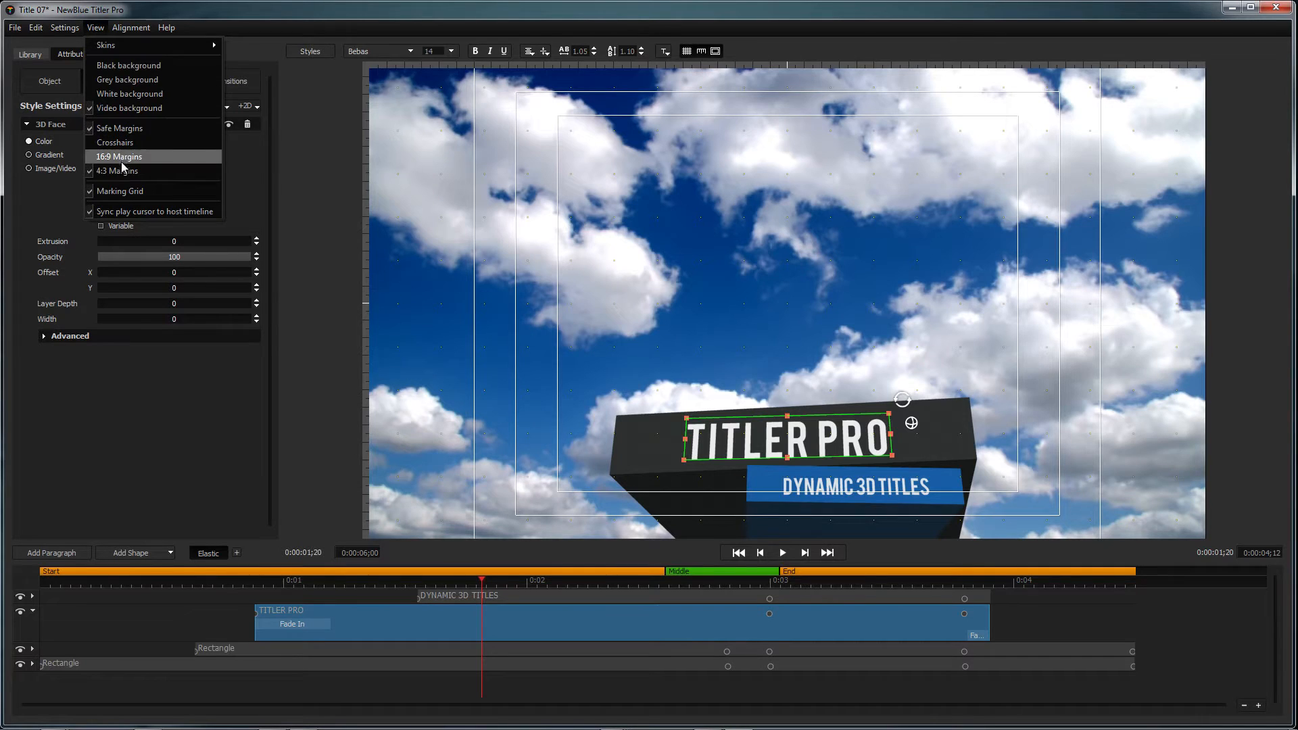
pyautogui.click(119, 157)
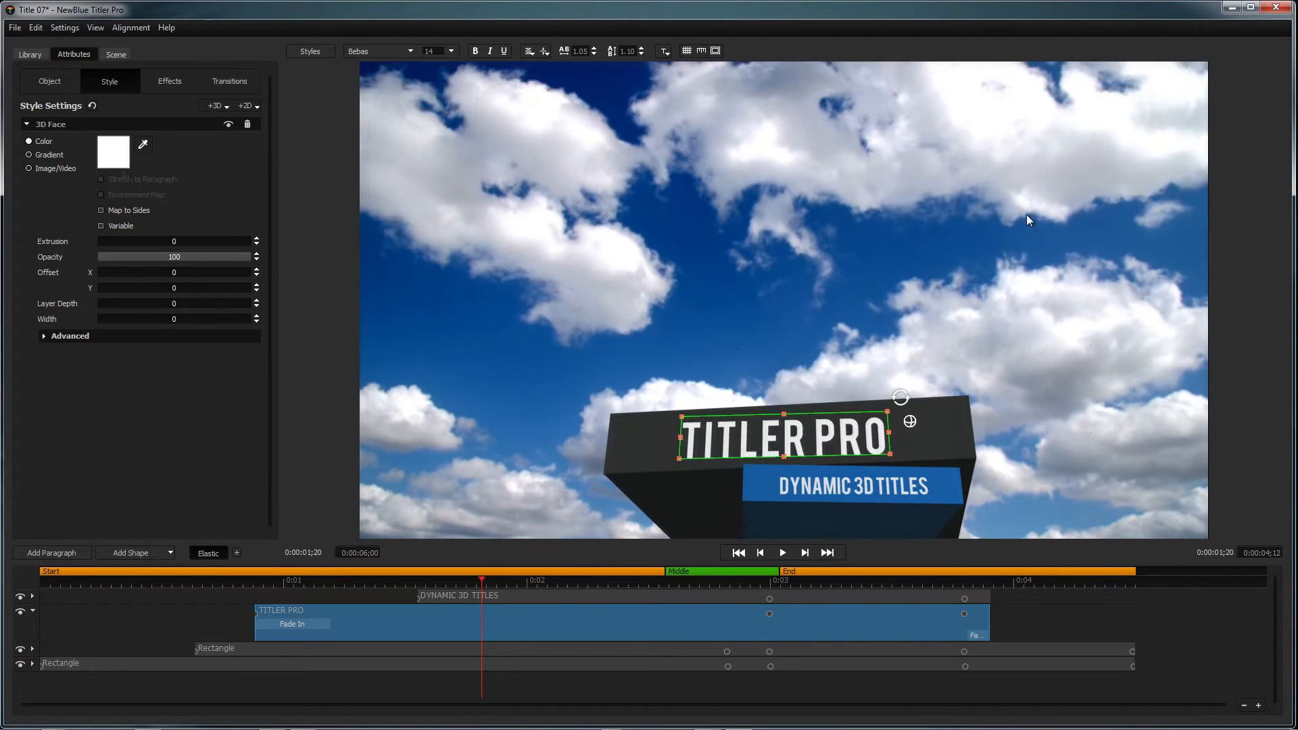
pyautogui.click(166, 27)
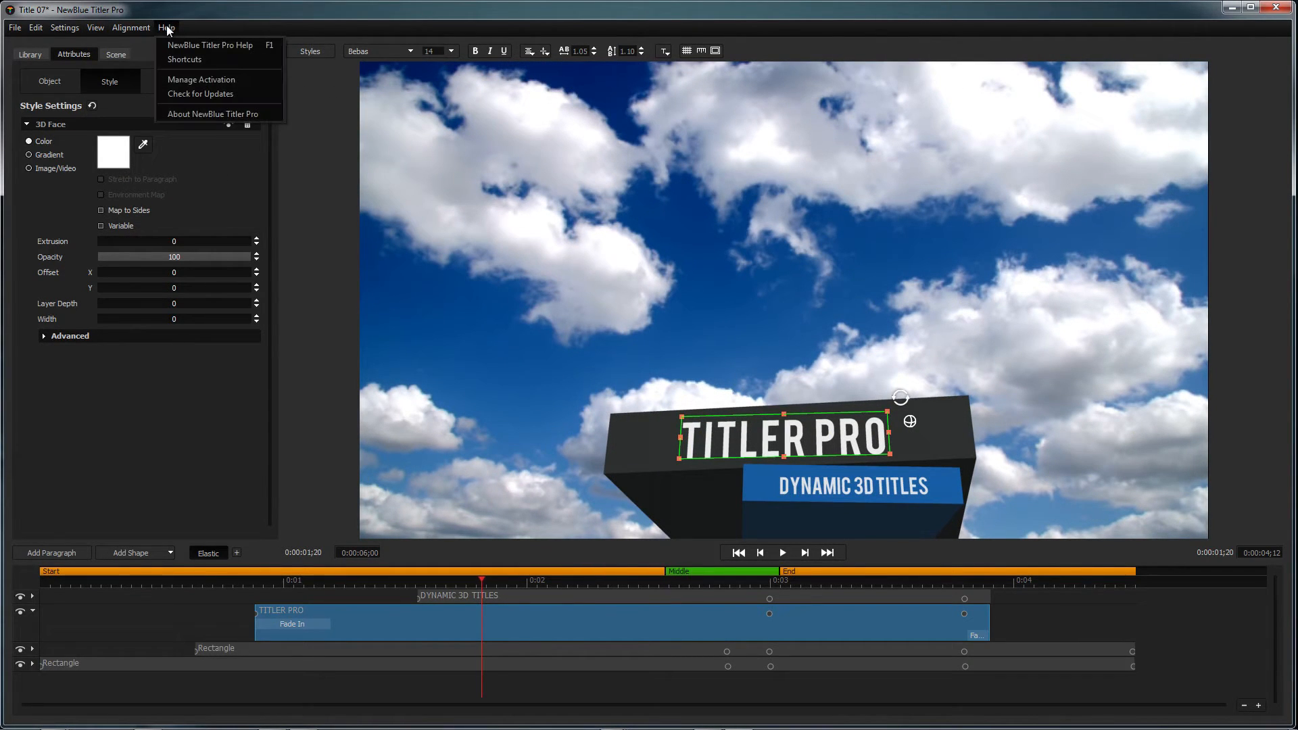
# Show the Cinematic styles collection in the Library panel
pyautogui.click(187, 58)
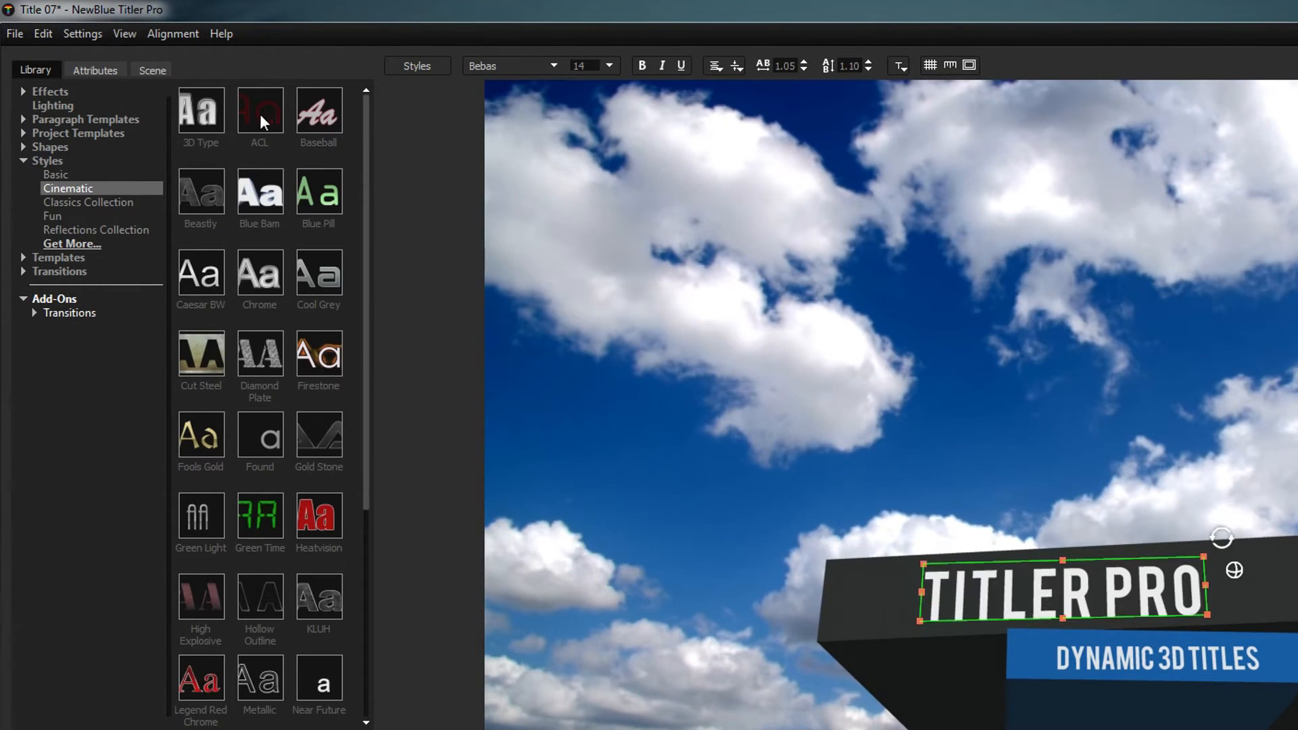
pyautogui.moveTo(222, 214)
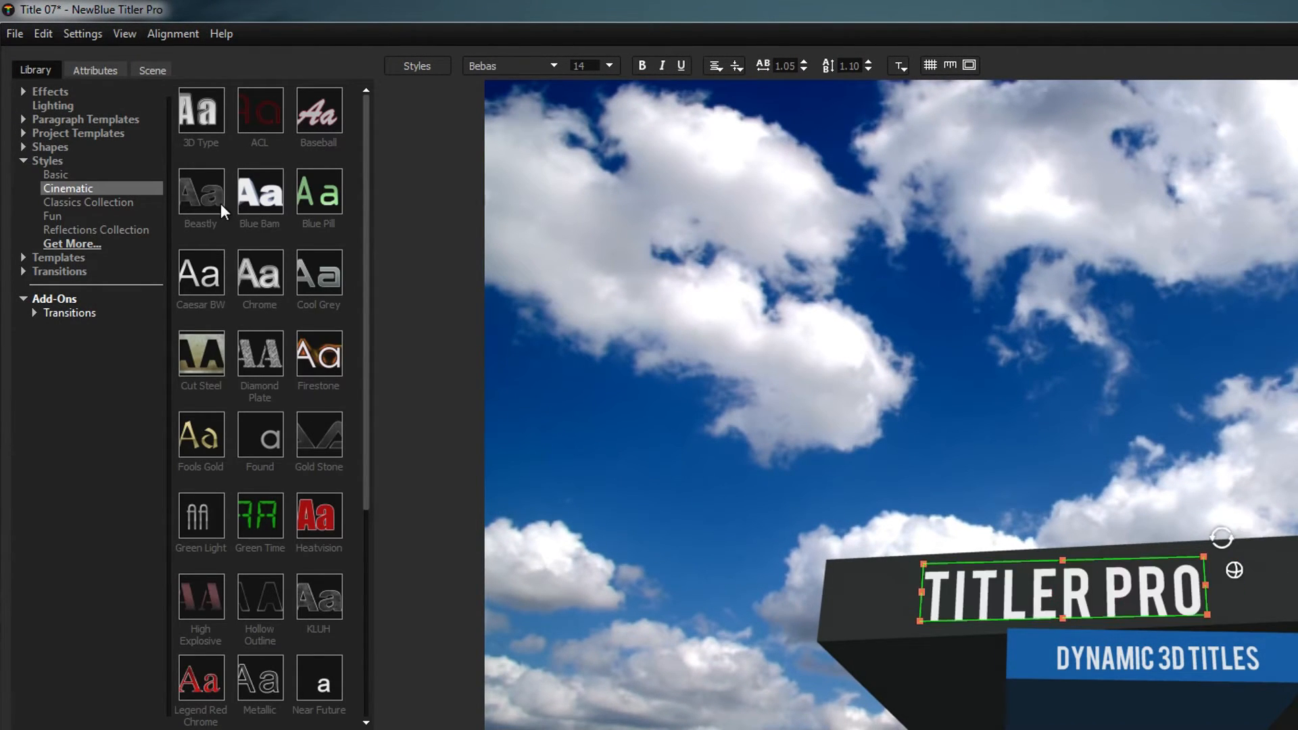
pyautogui.moveTo(235, 154)
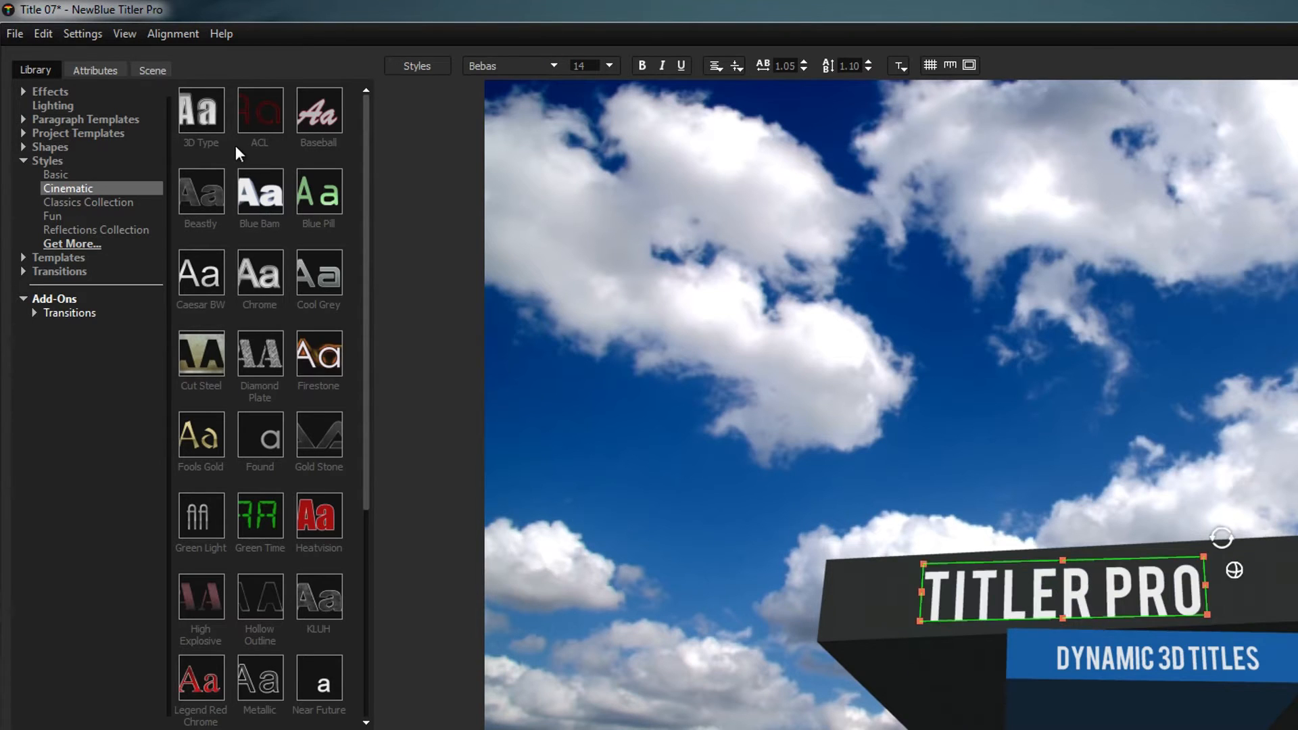
# Browse the Library categories, including the shape presets, before adding the Popup transition
pyautogui.click(55, 174)
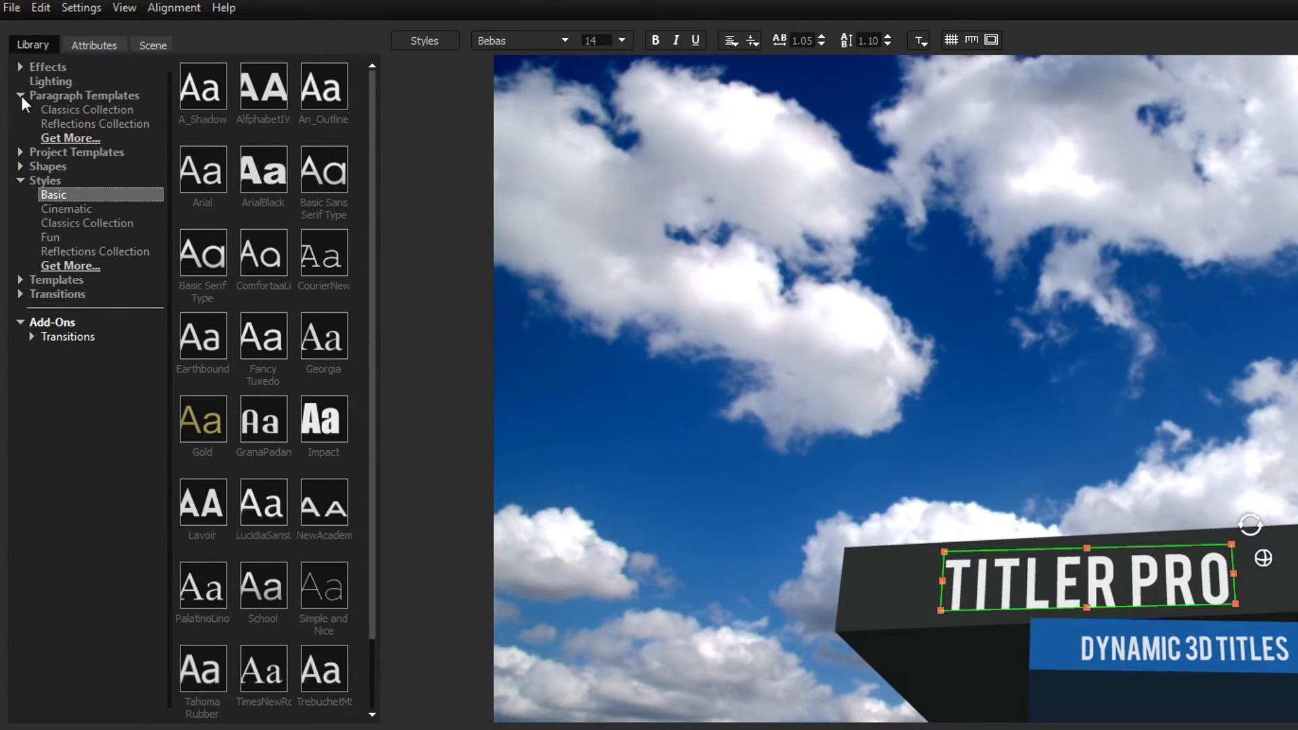
pyautogui.click(77, 151)
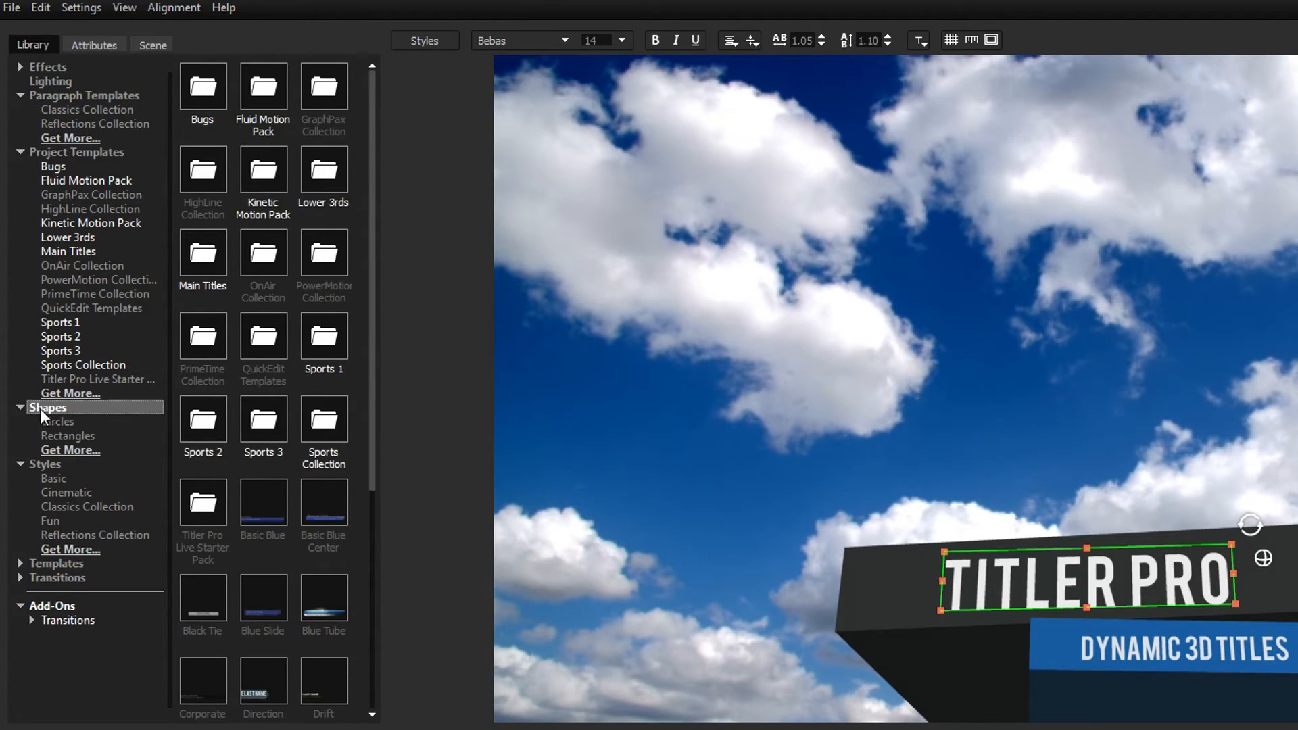
pyautogui.click(58, 422)
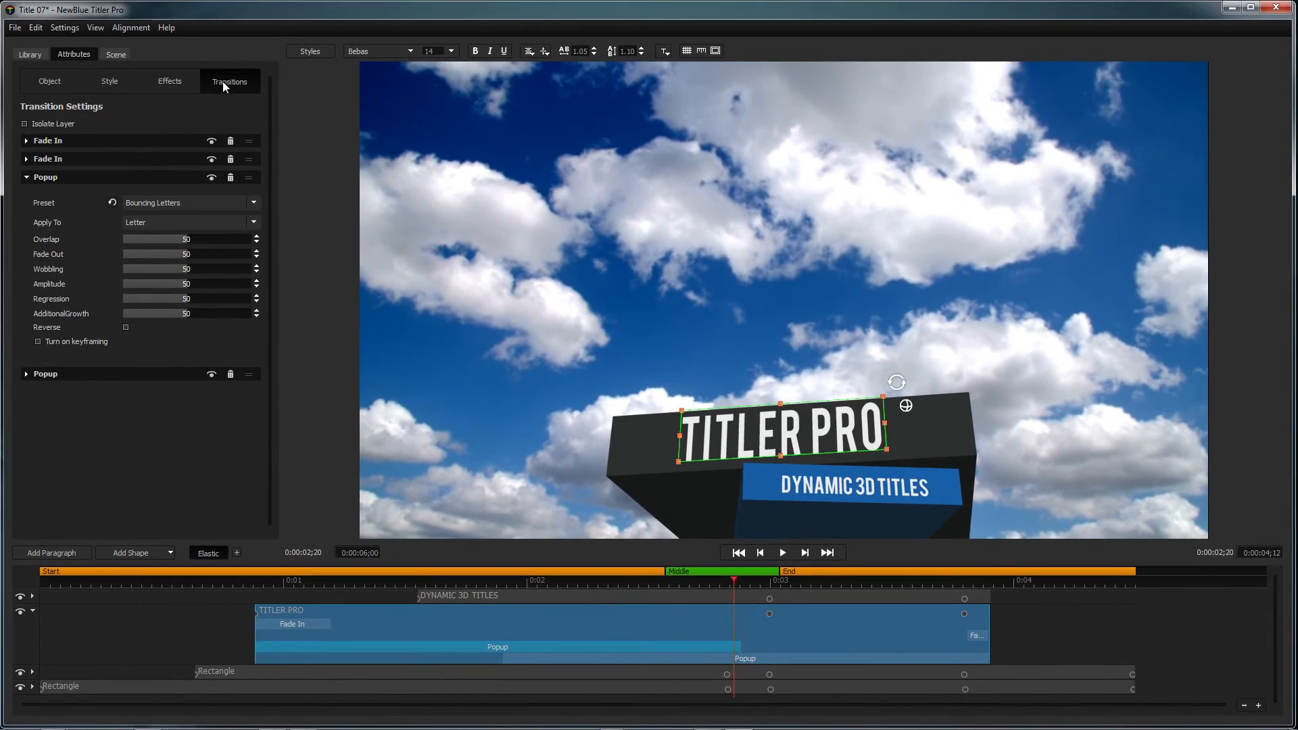
pyautogui.moveTo(208, 261)
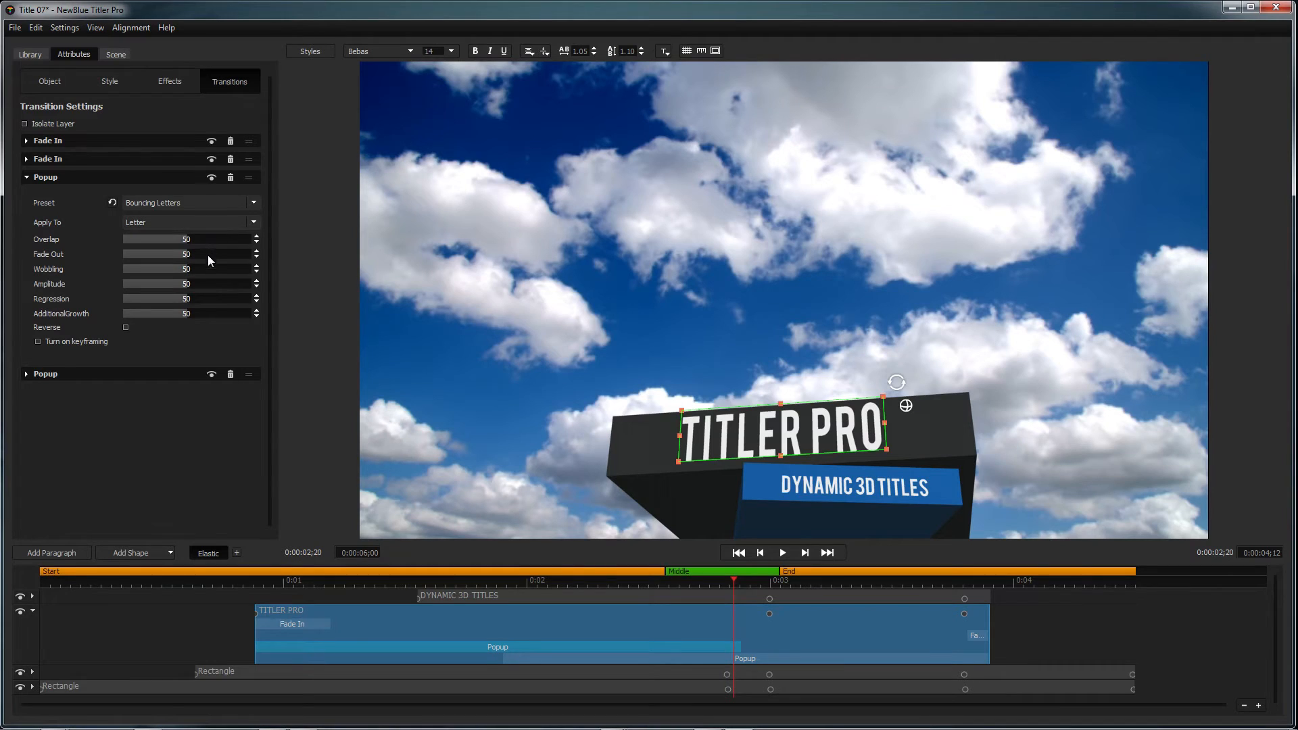
pyautogui.moveTo(254, 371)
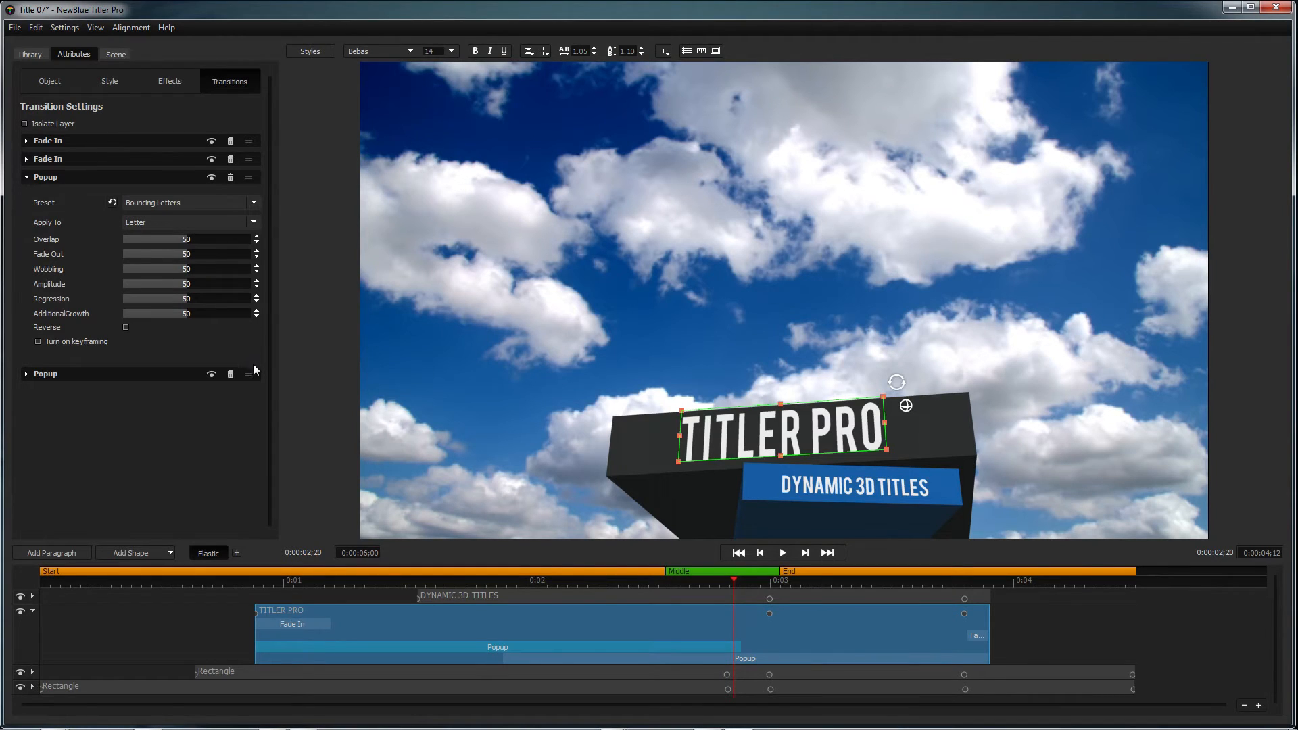
pyautogui.moveTo(735, 647)
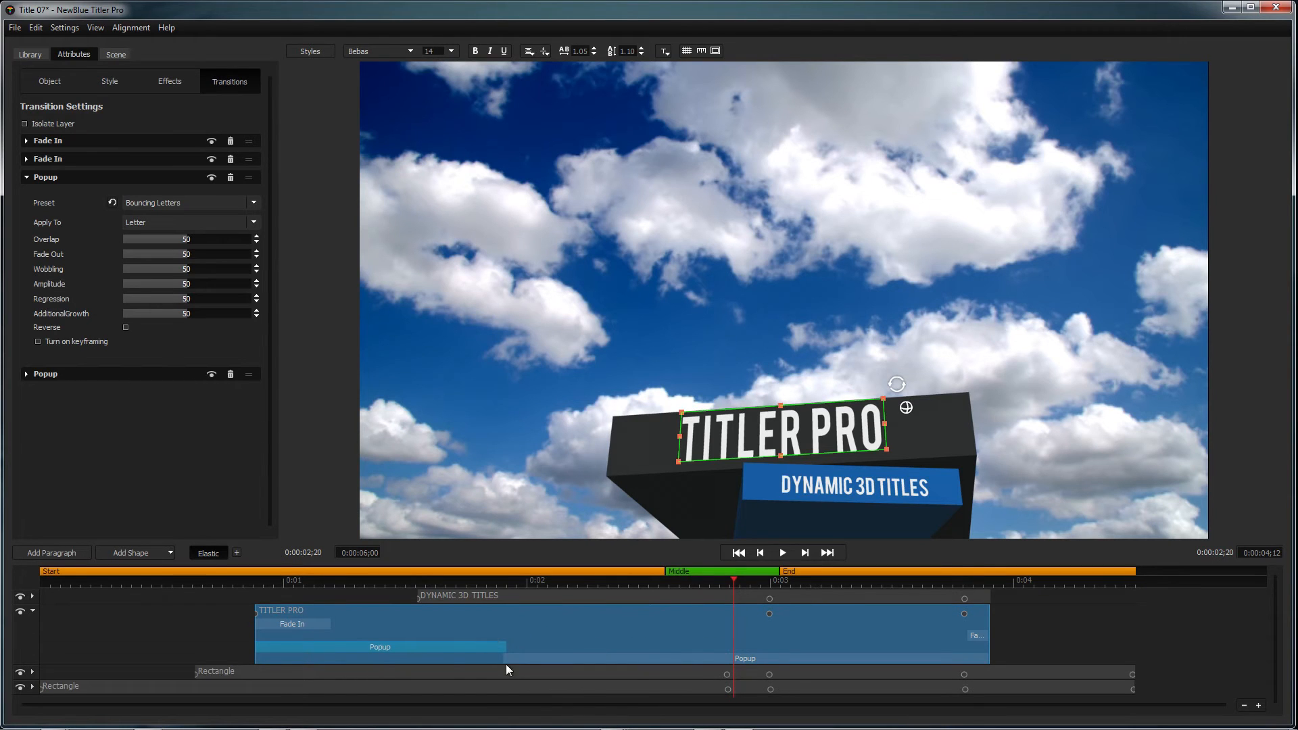
# Add an exit Popup with the Spring Up preset applied to the paragraph and adjust its length
pyautogui.click(46, 373)
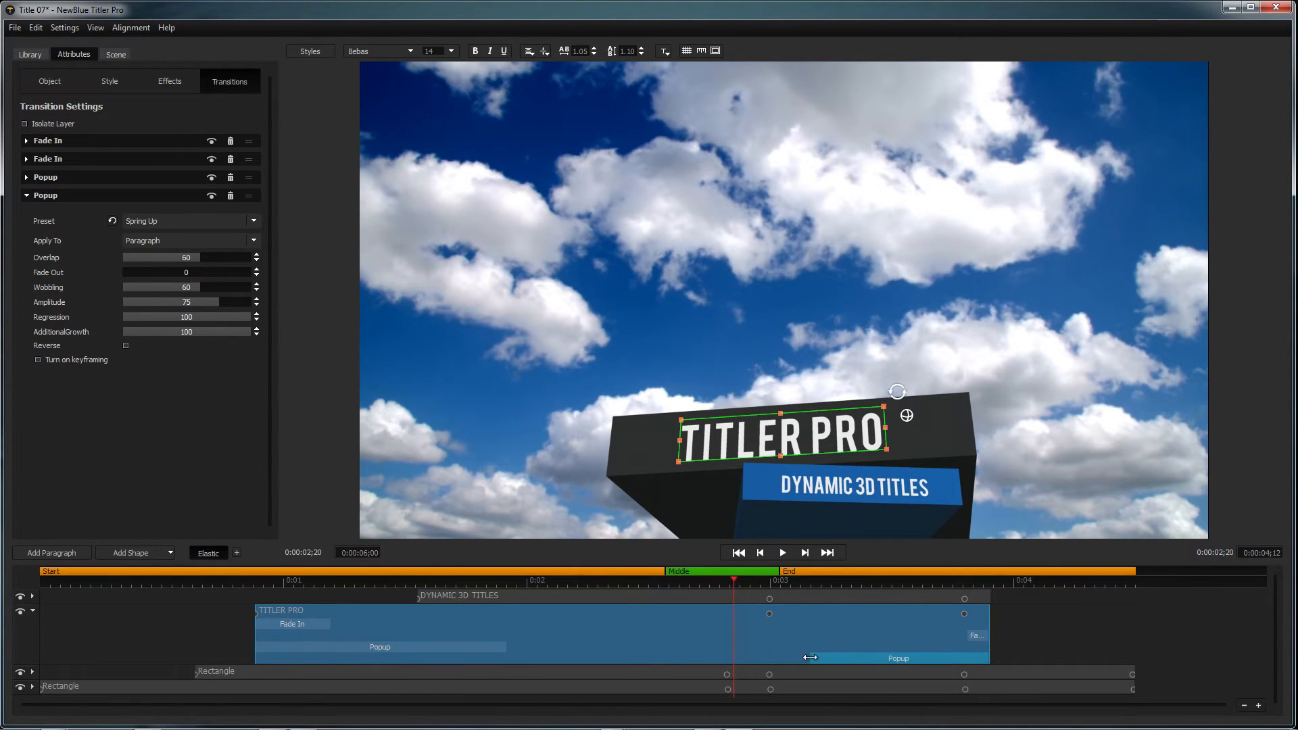
pyautogui.click(780, 552)
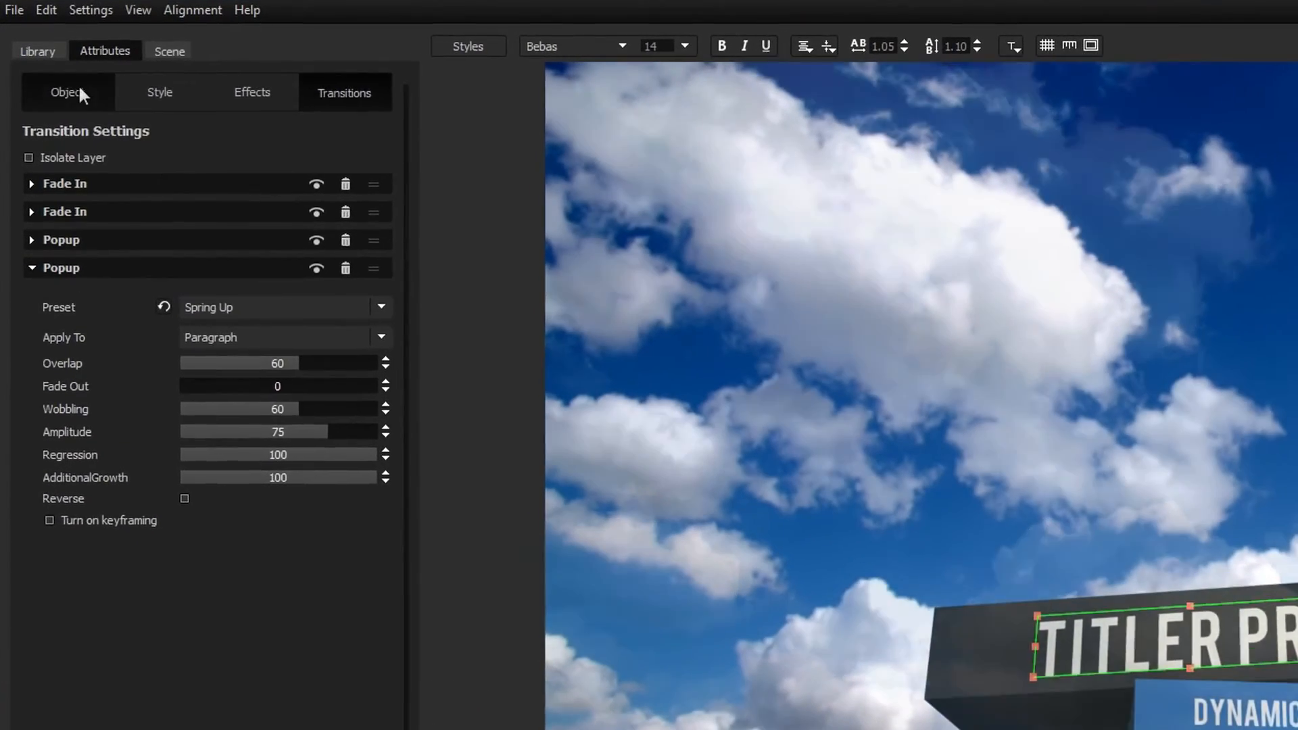
pyautogui.click(67, 91)
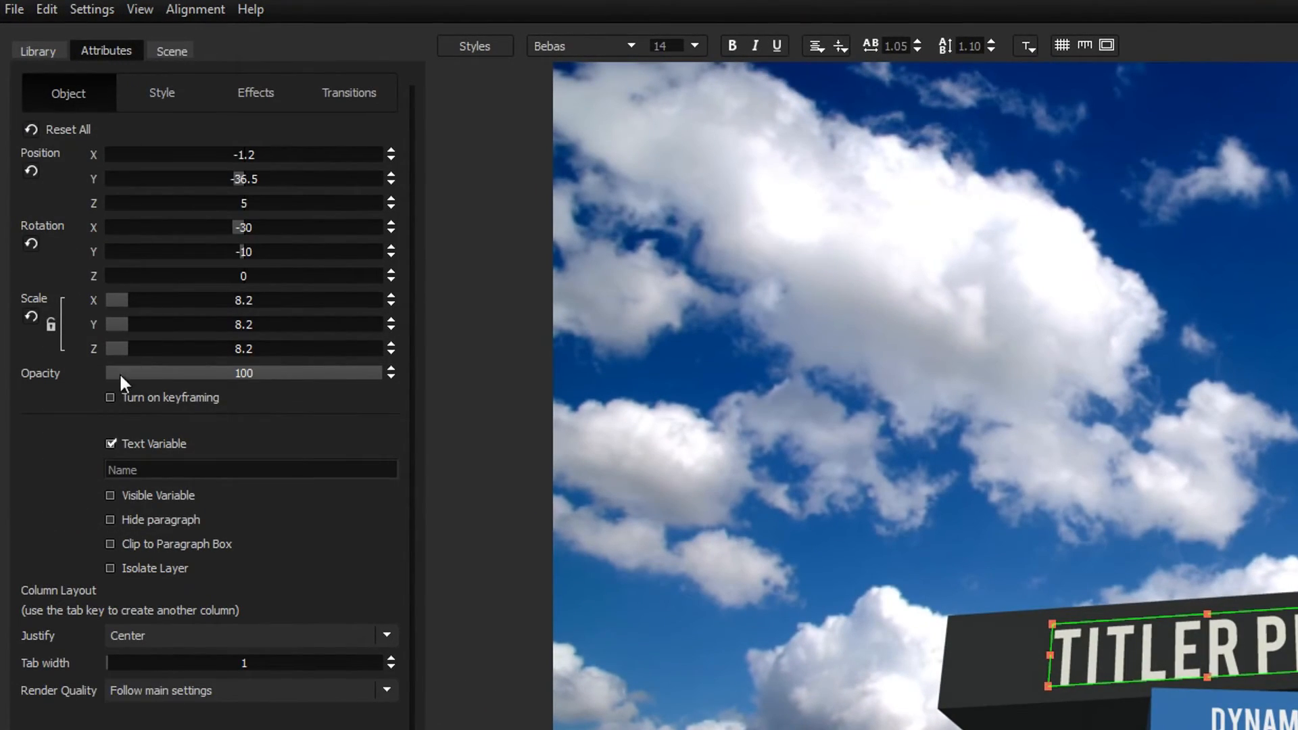
pyautogui.click(109, 398)
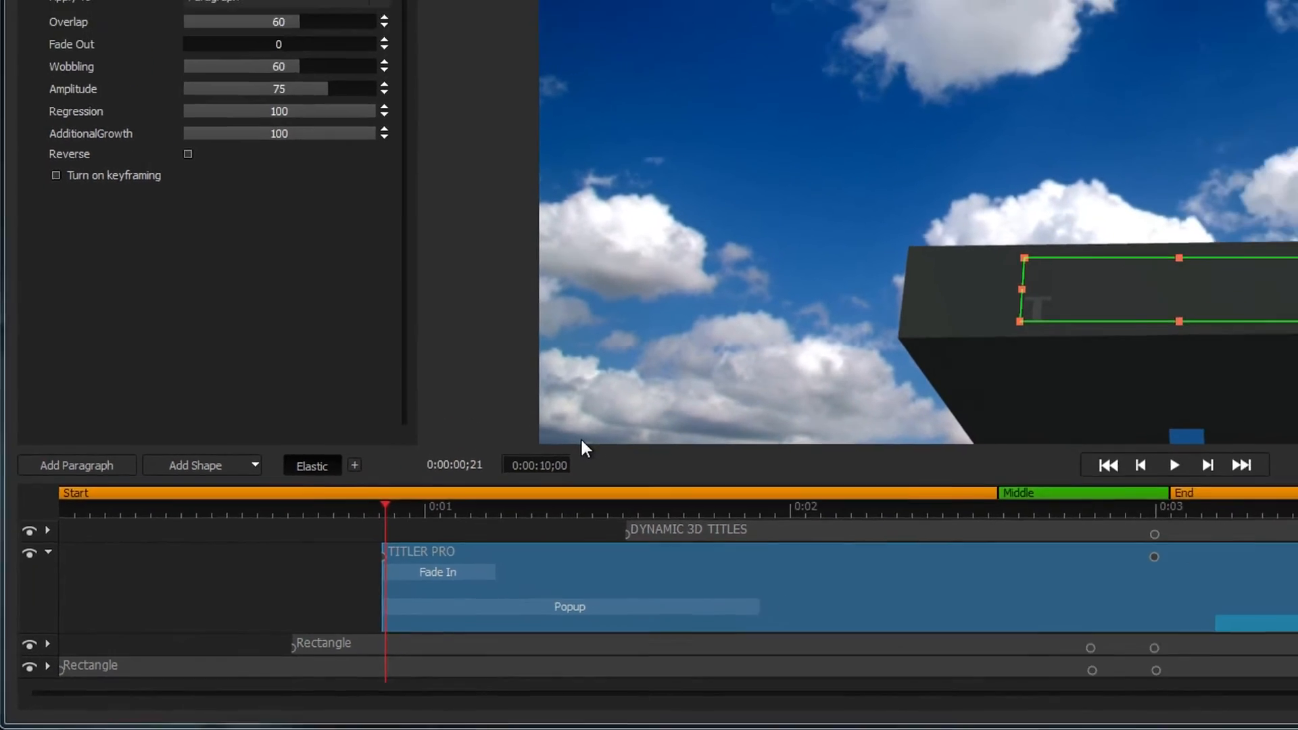
pyautogui.click(1174, 464)
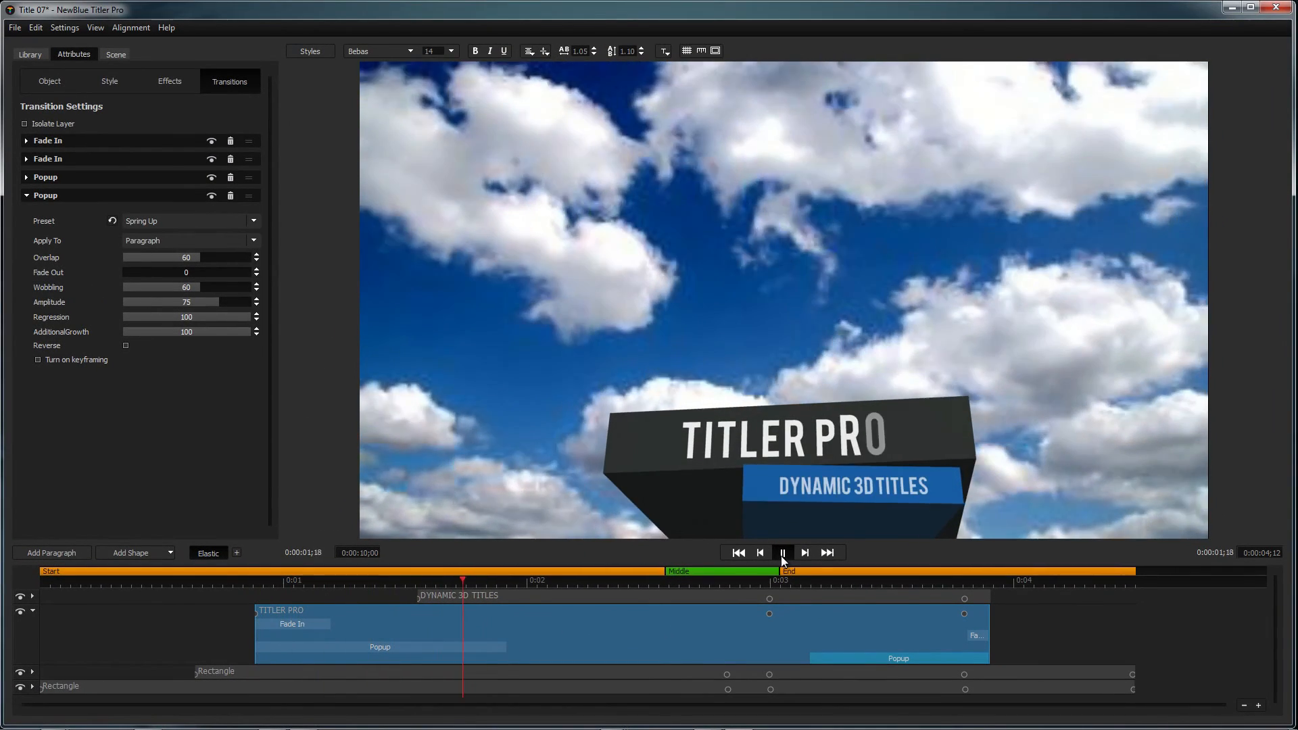
pyautogui.click(780, 552)
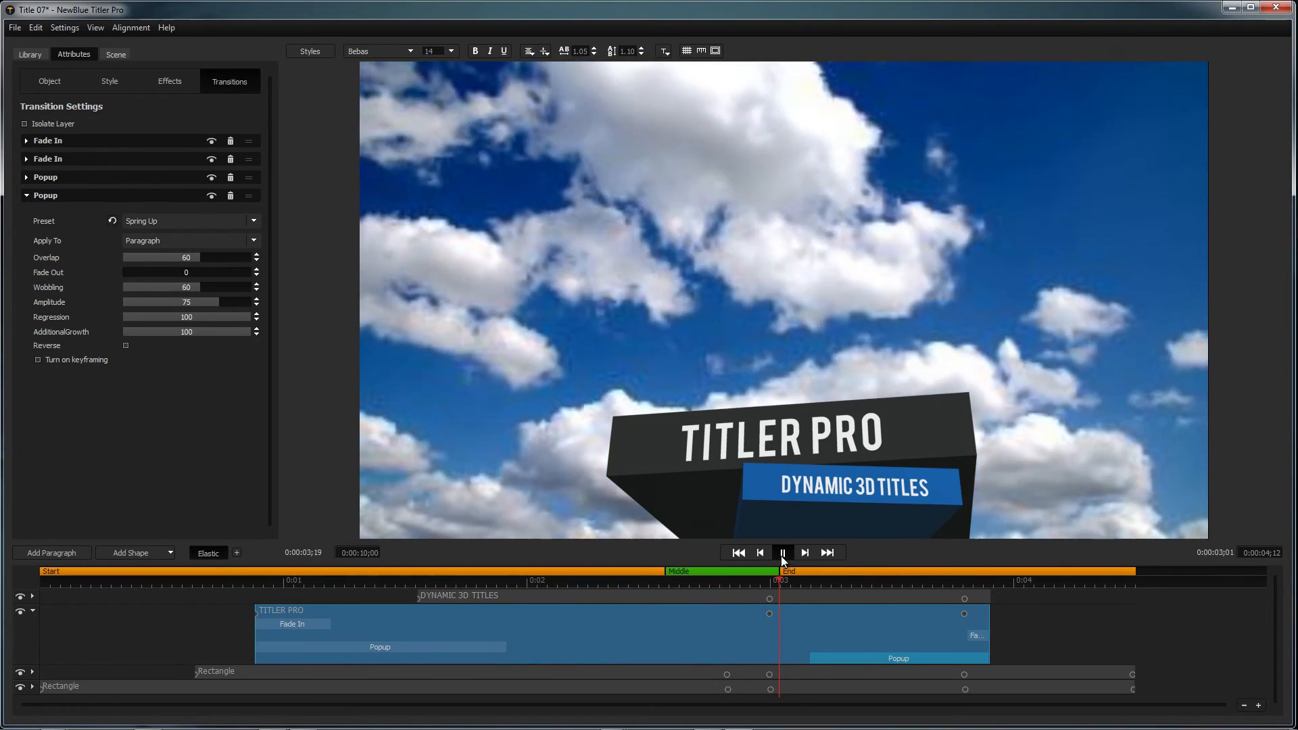
pyautogui.click(782, 551)
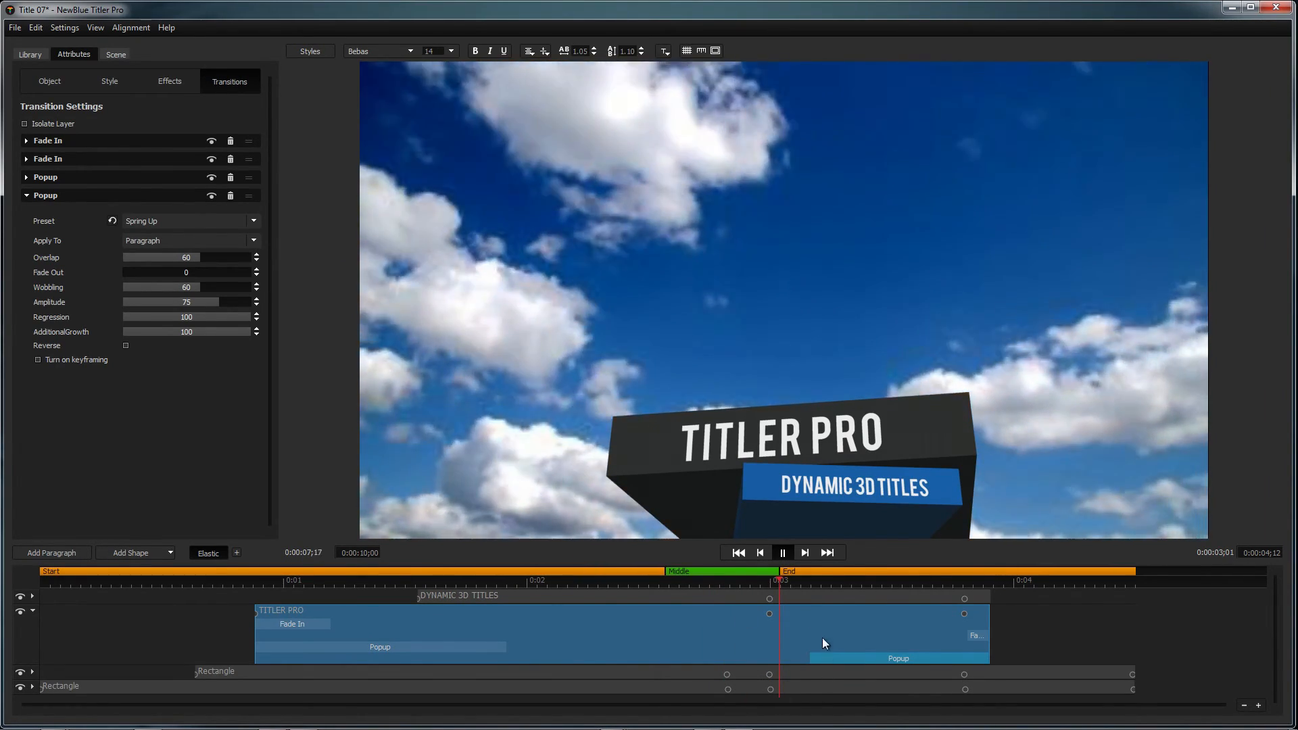
pyautogui.click(780, 552)
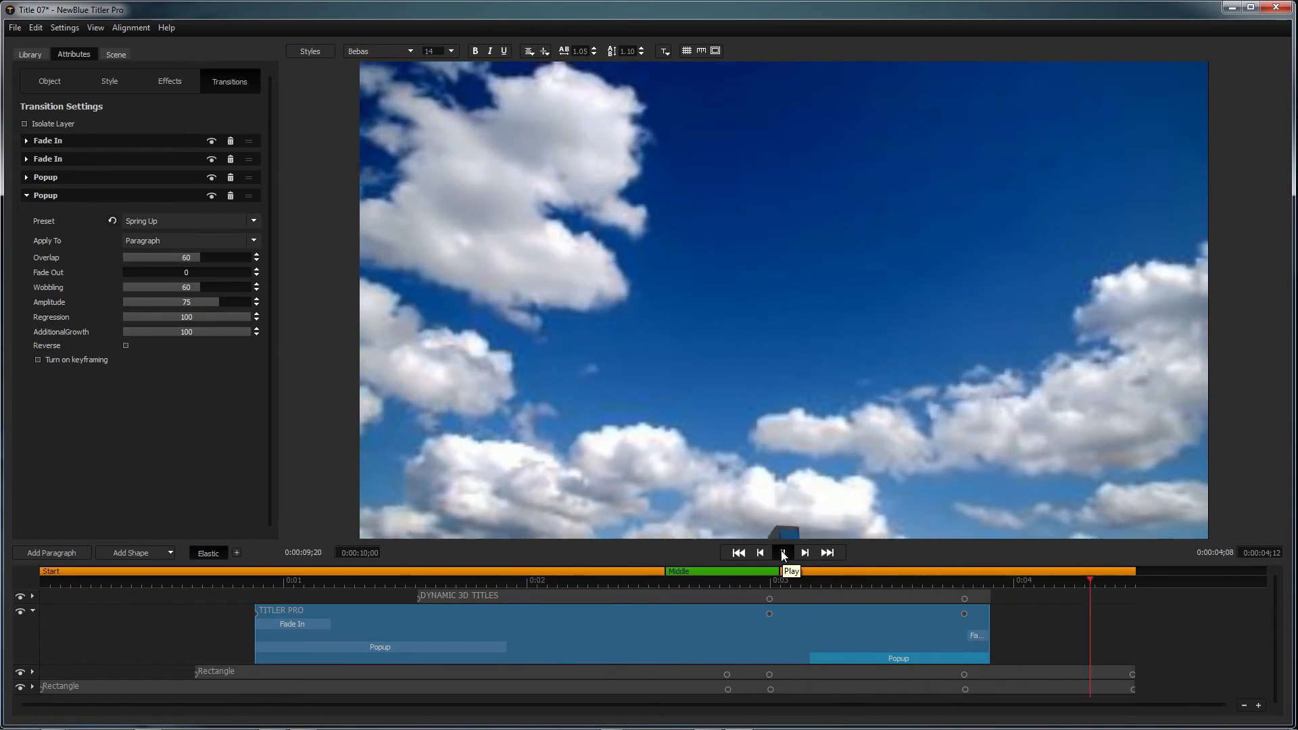
pyautogui.click(782, 552)
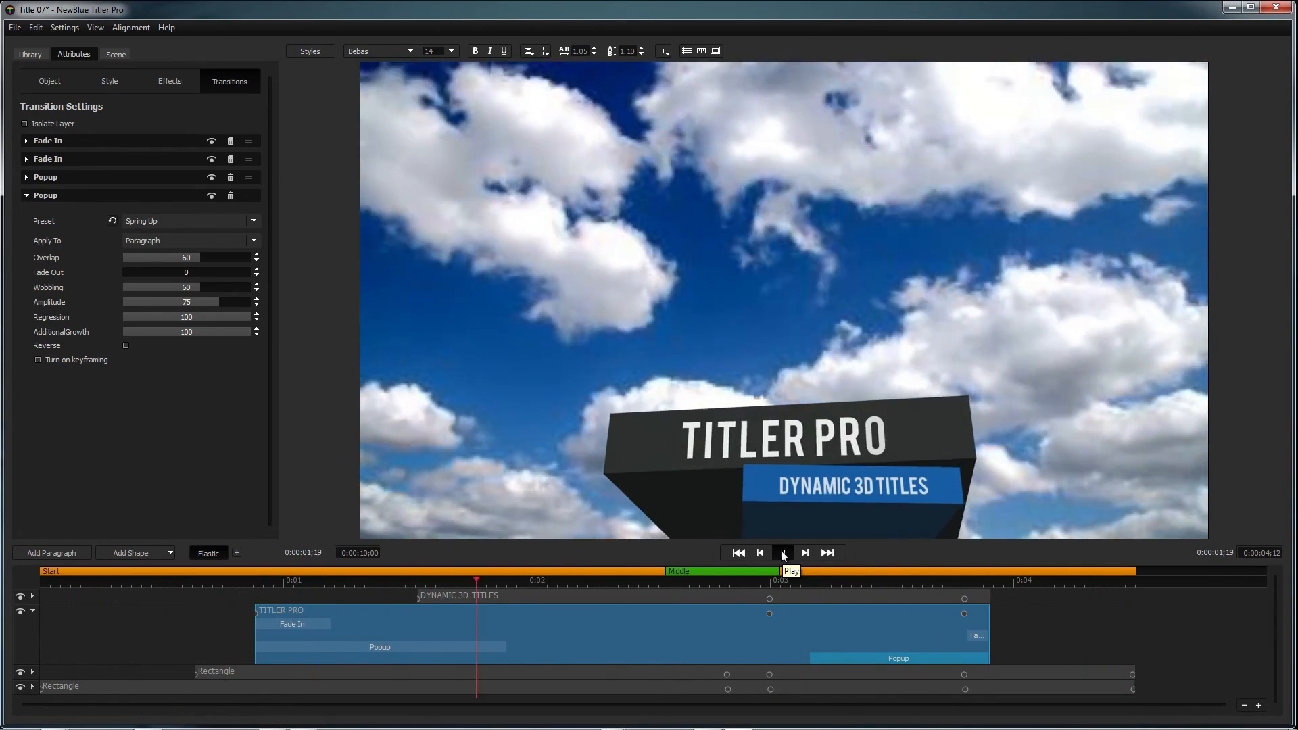
pyautogui.click(781, 552)
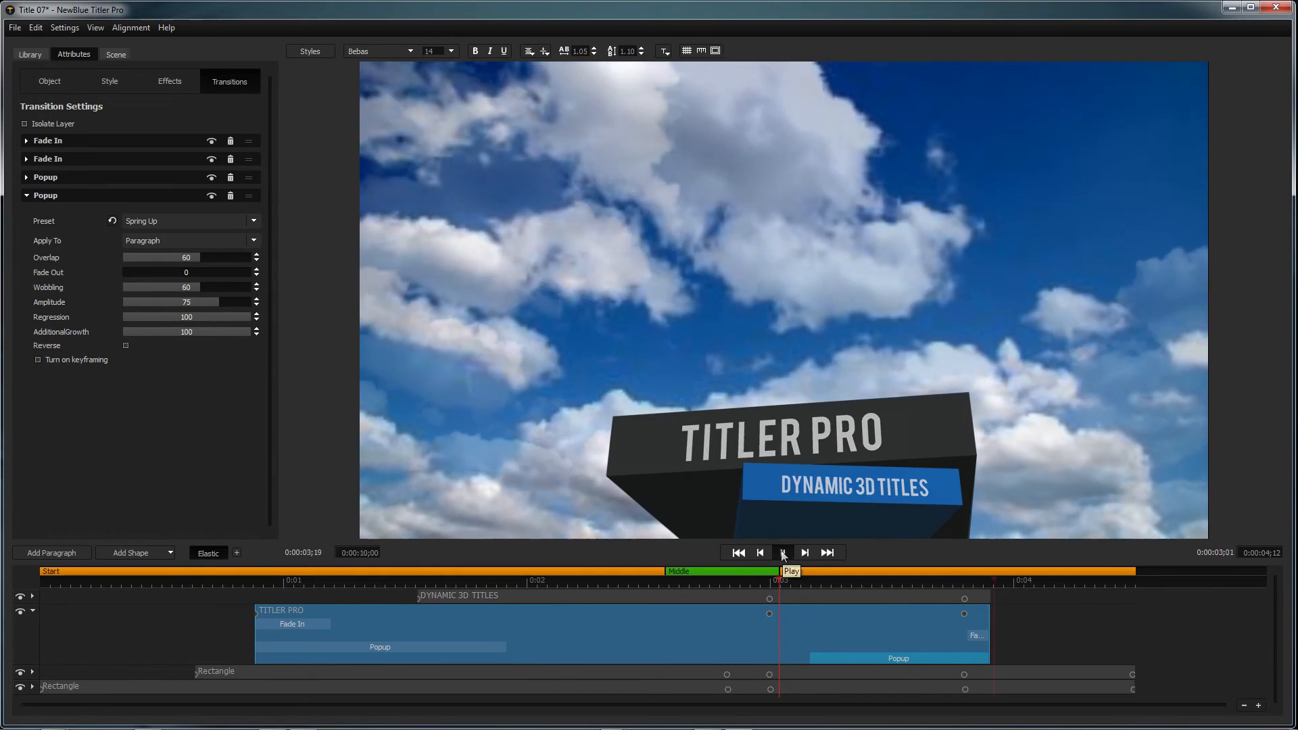
pyautogui.click(782, 553)
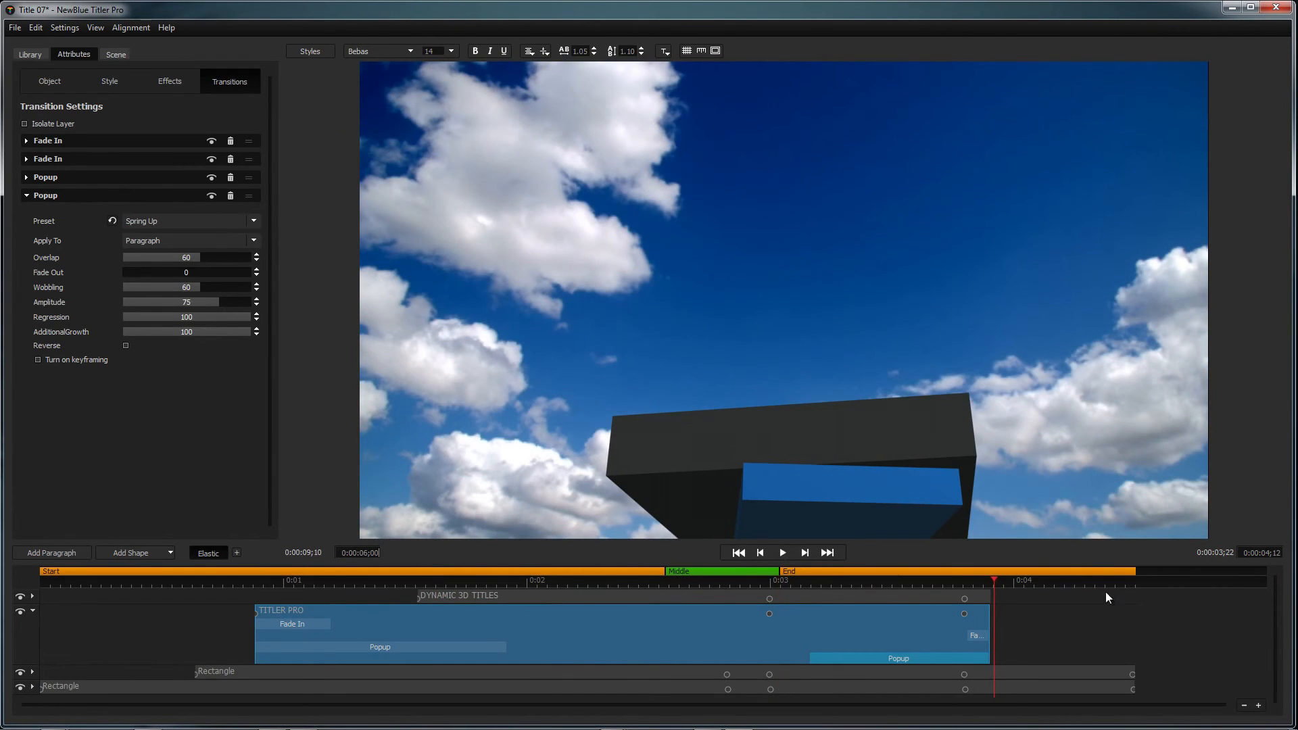
pyautogui.click(238, 553)
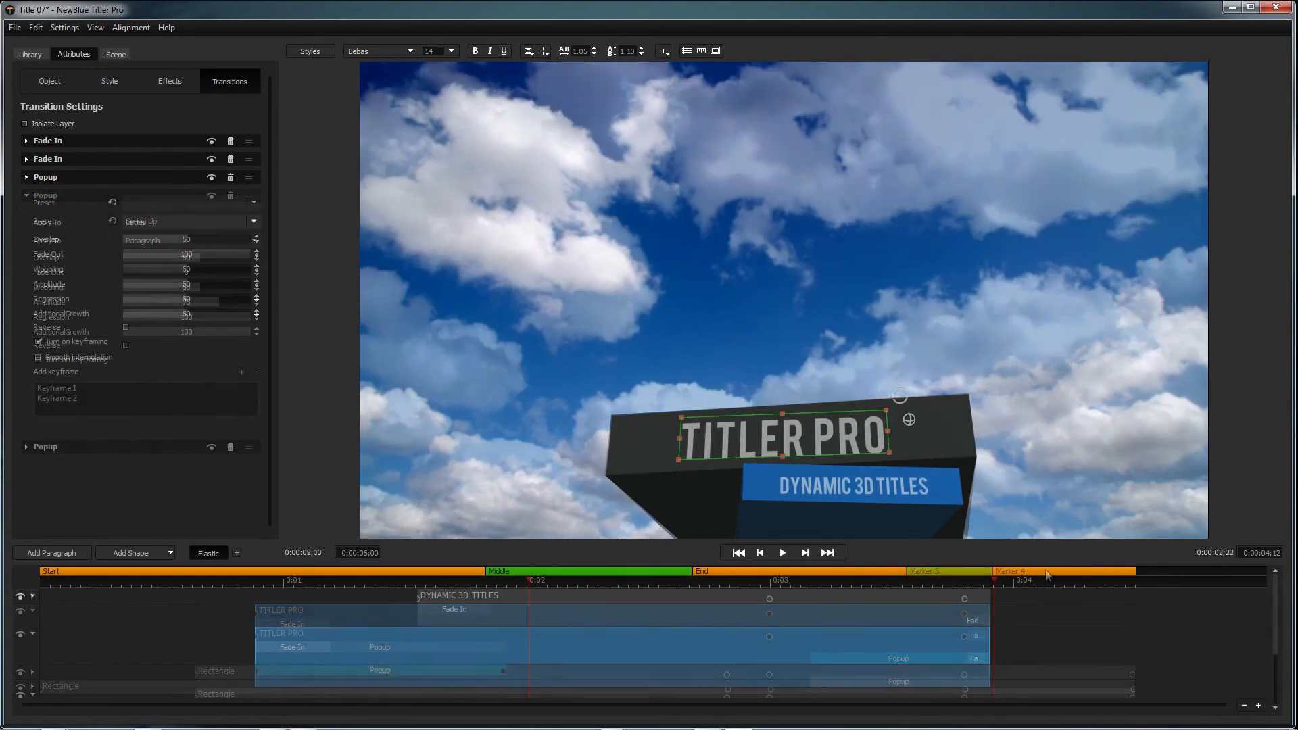
# Enable keyframing for Light 1 in the Scene settings and reposition its direction in the preview
pyautogui.click(115, 54)
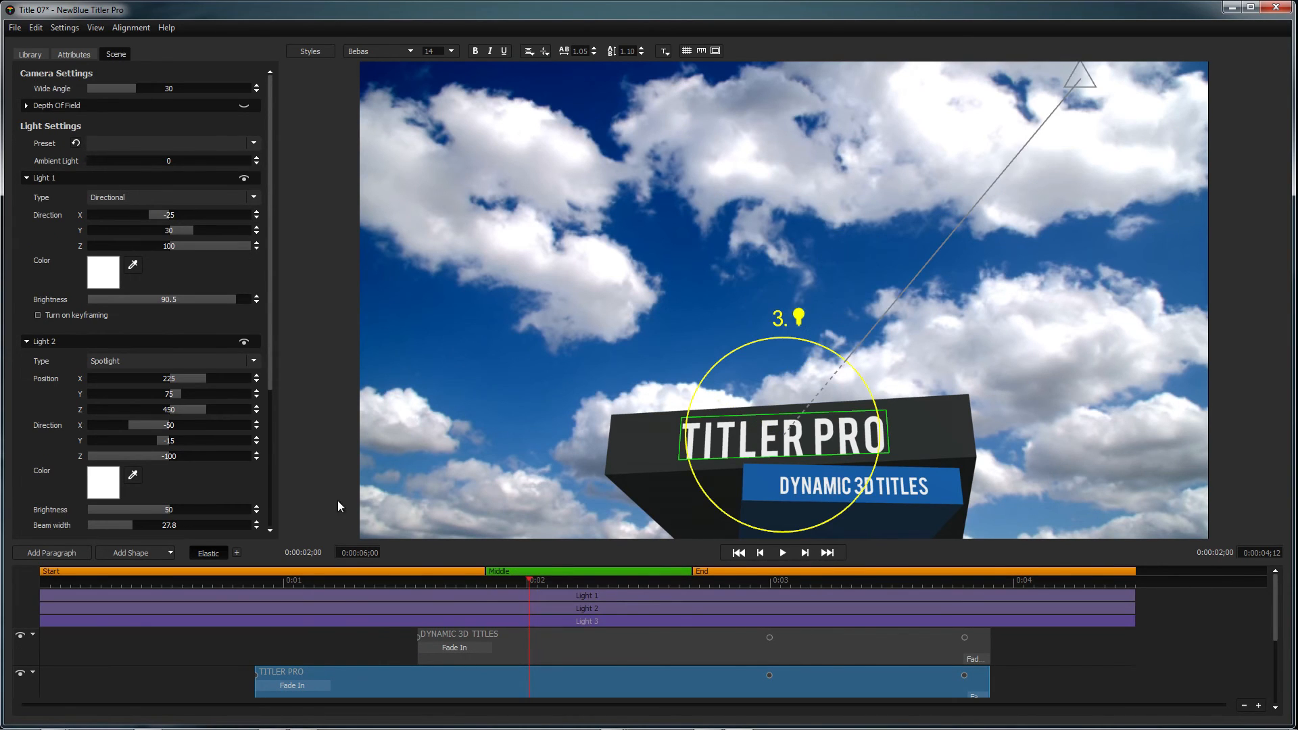
pyautogui.click(38, 315)
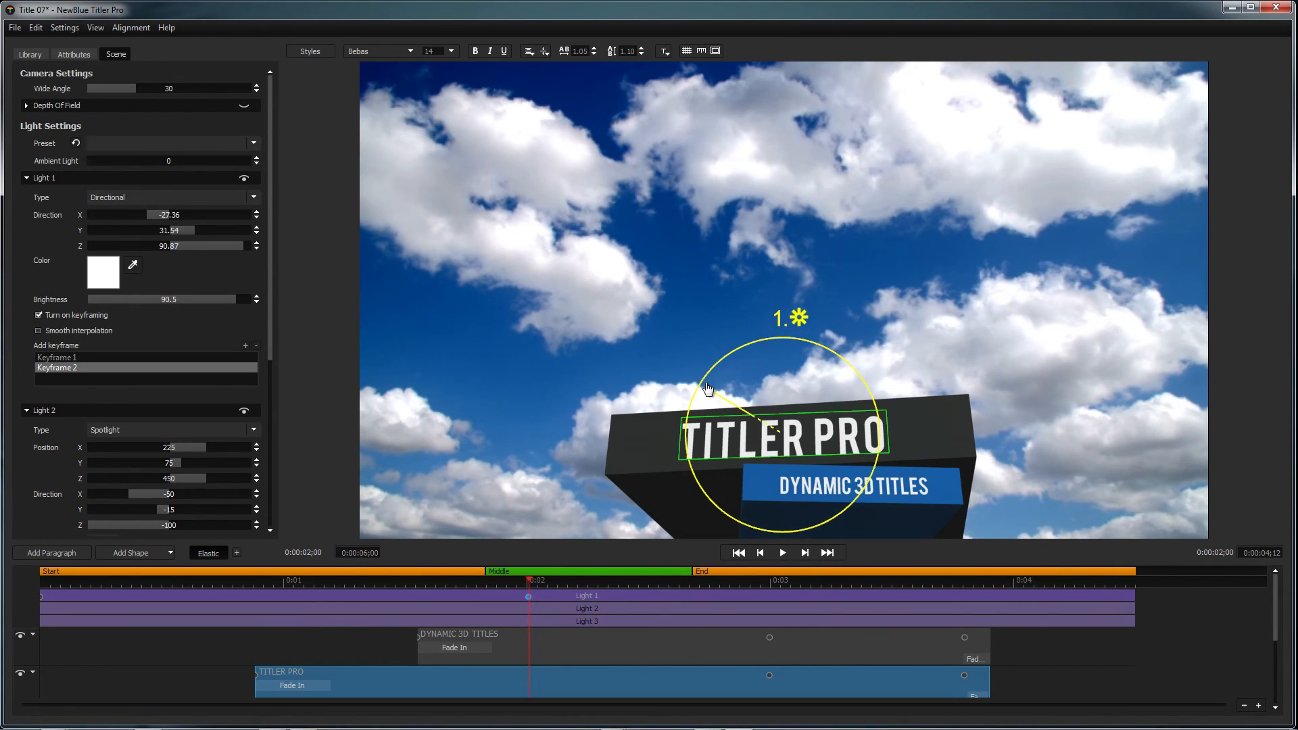
pyautogui.click(380, 584)
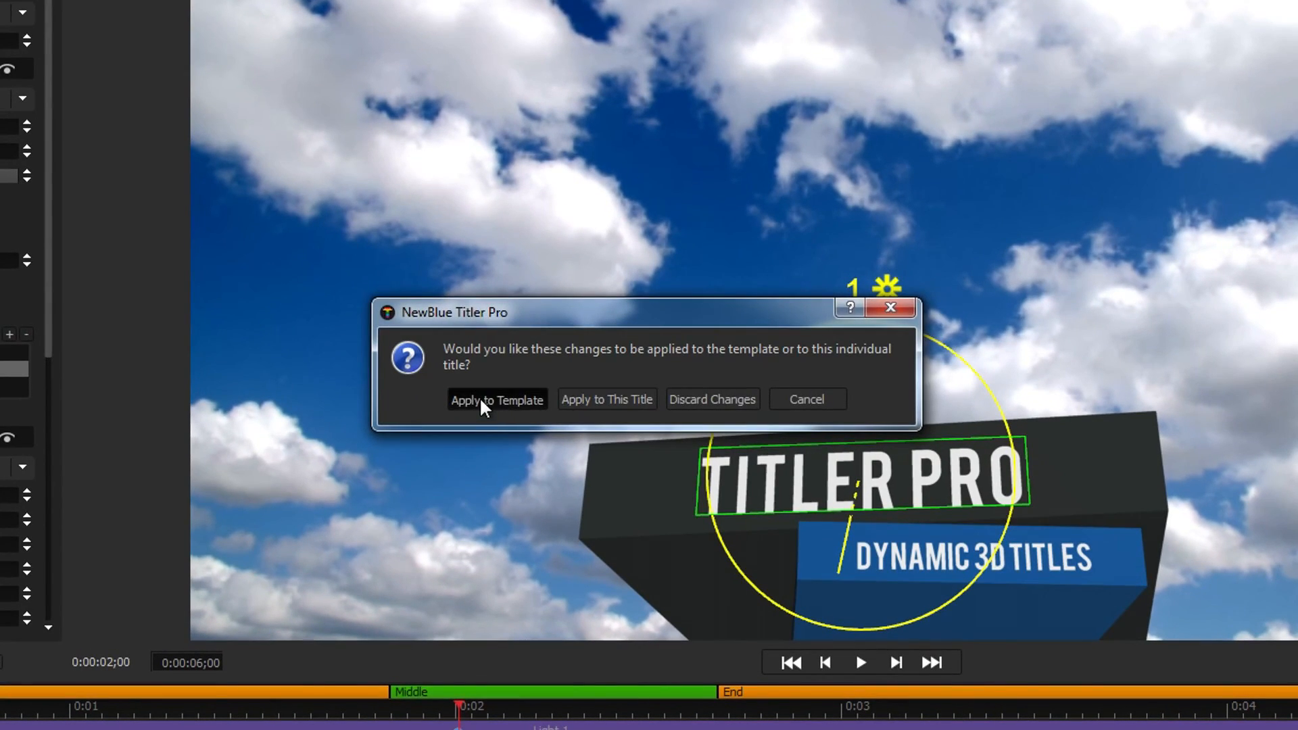
# Apply the changes to the template and play the TITLER PRO title over the clouds clip in Premiere
pyautogui.click(496, 399)
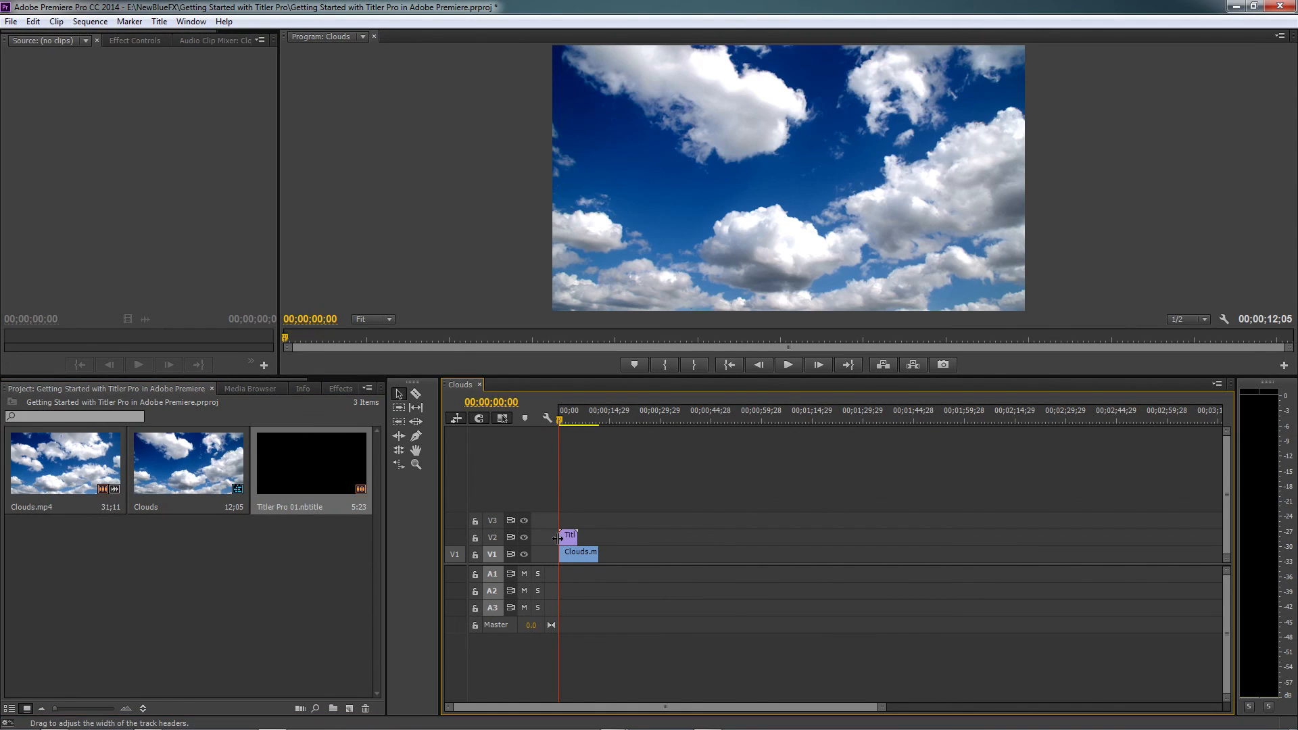
pyautogui.click(787, 364)
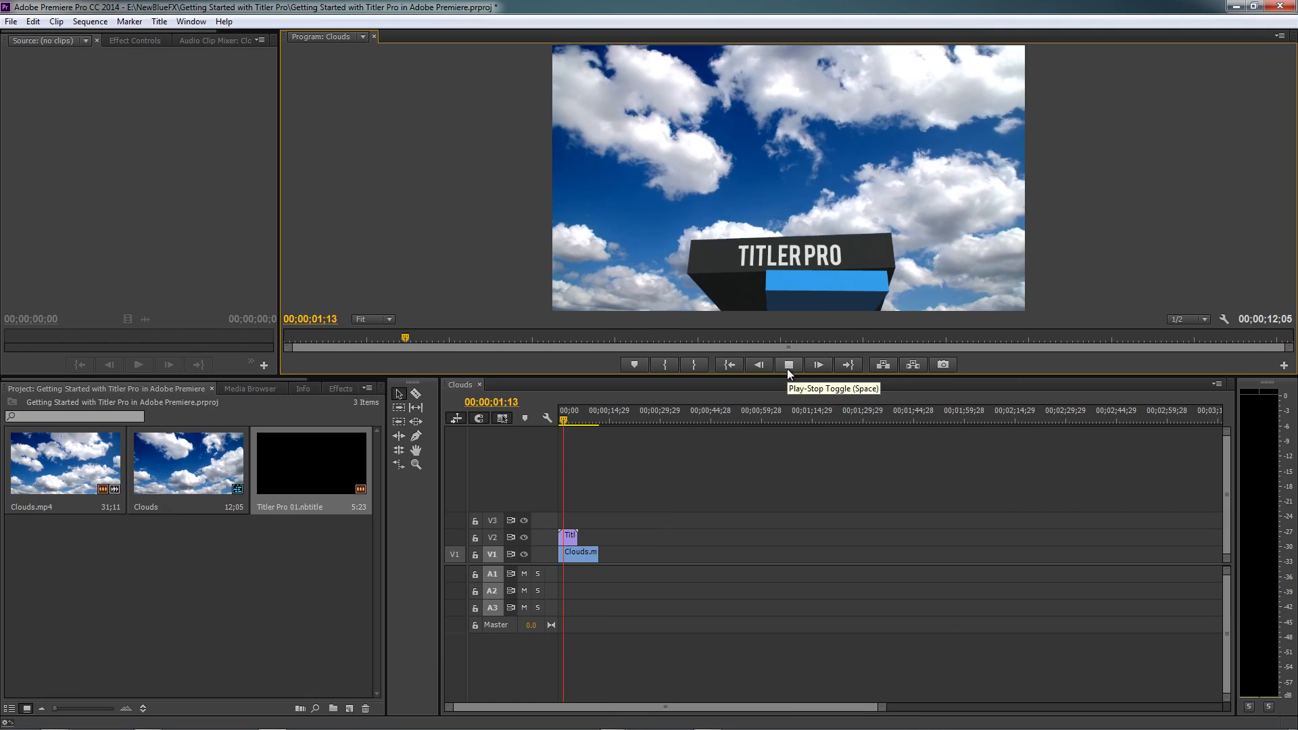